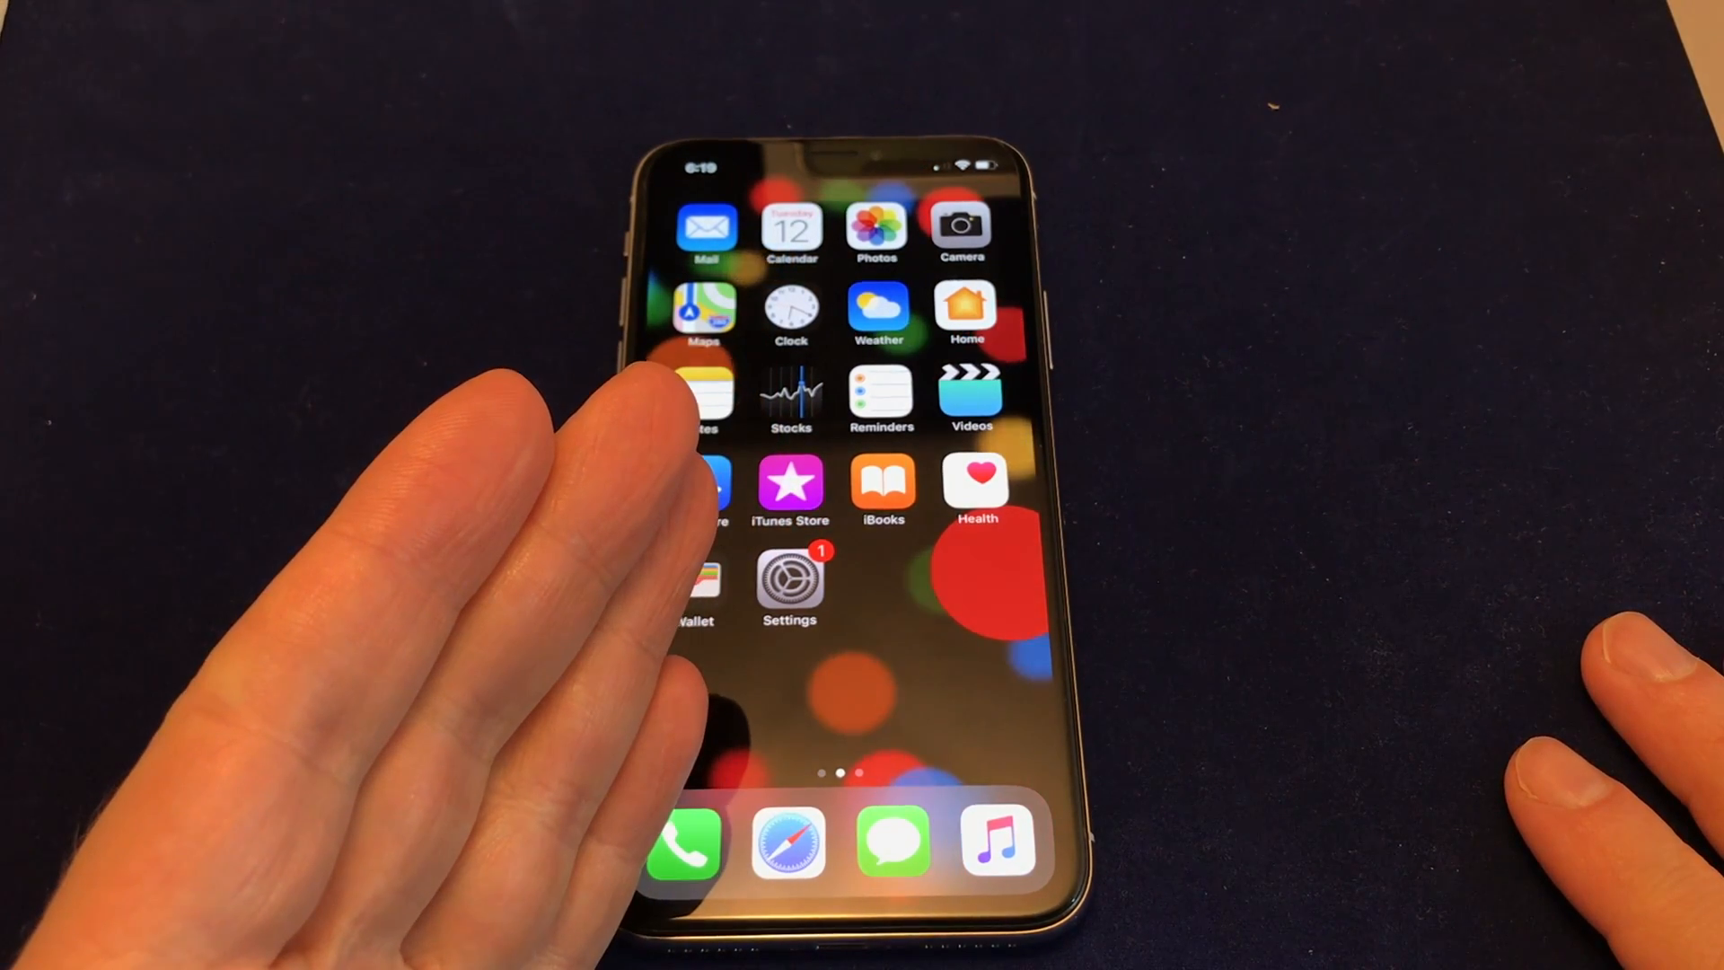
{"action": "mouse_move", "coordinate": [440, 495]}
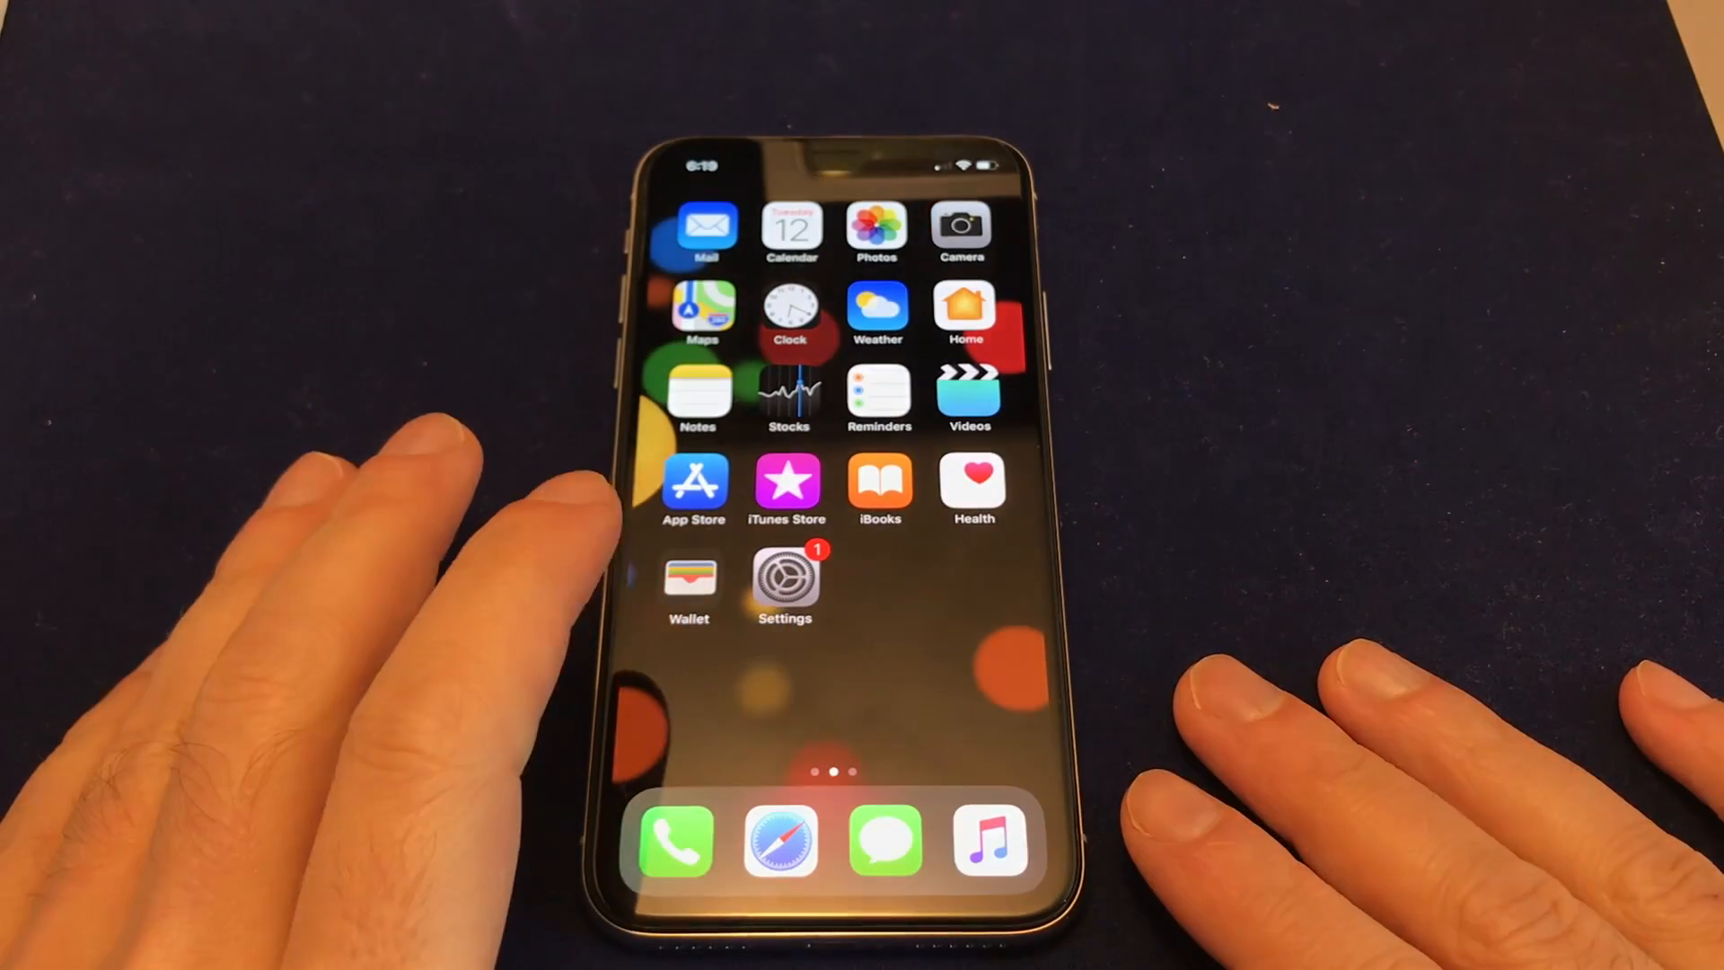
Step: Launch Settings, scroll down, and enter the General page
{"action": "left_click", "coordinate": [784, 588]}
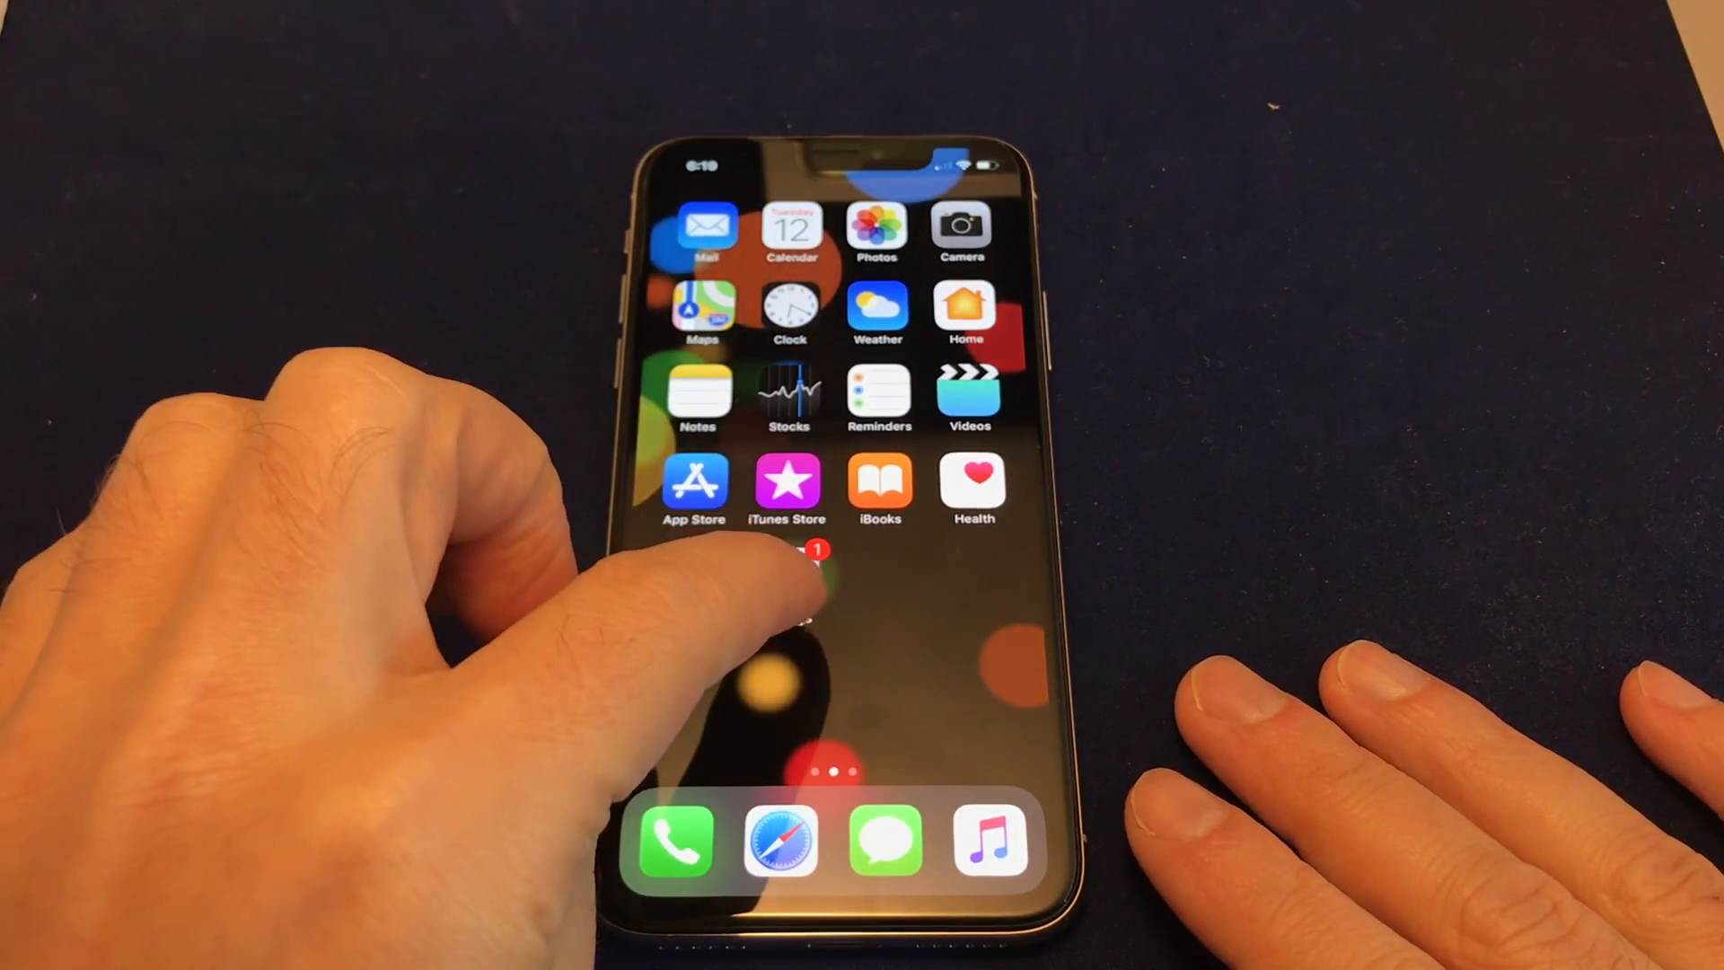
{"action": "left_click", "coordinate": [792, 567]}
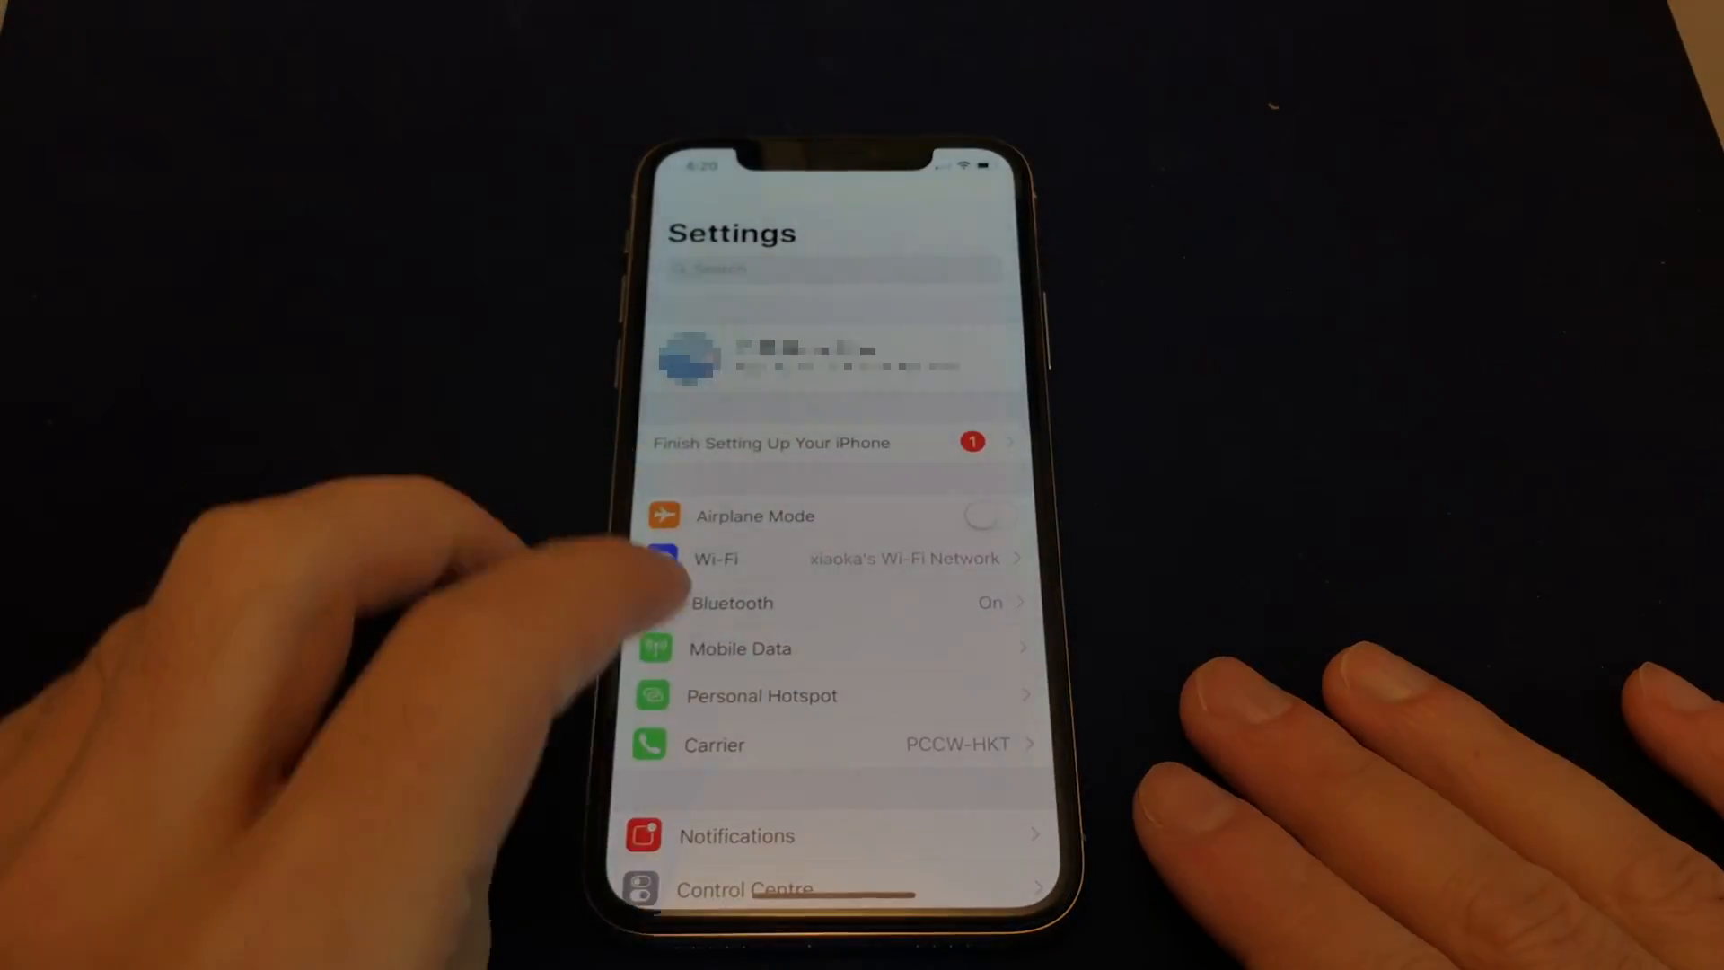
{"action": "scroll", "scroll_direction": "down", "scroll_amount": 3}
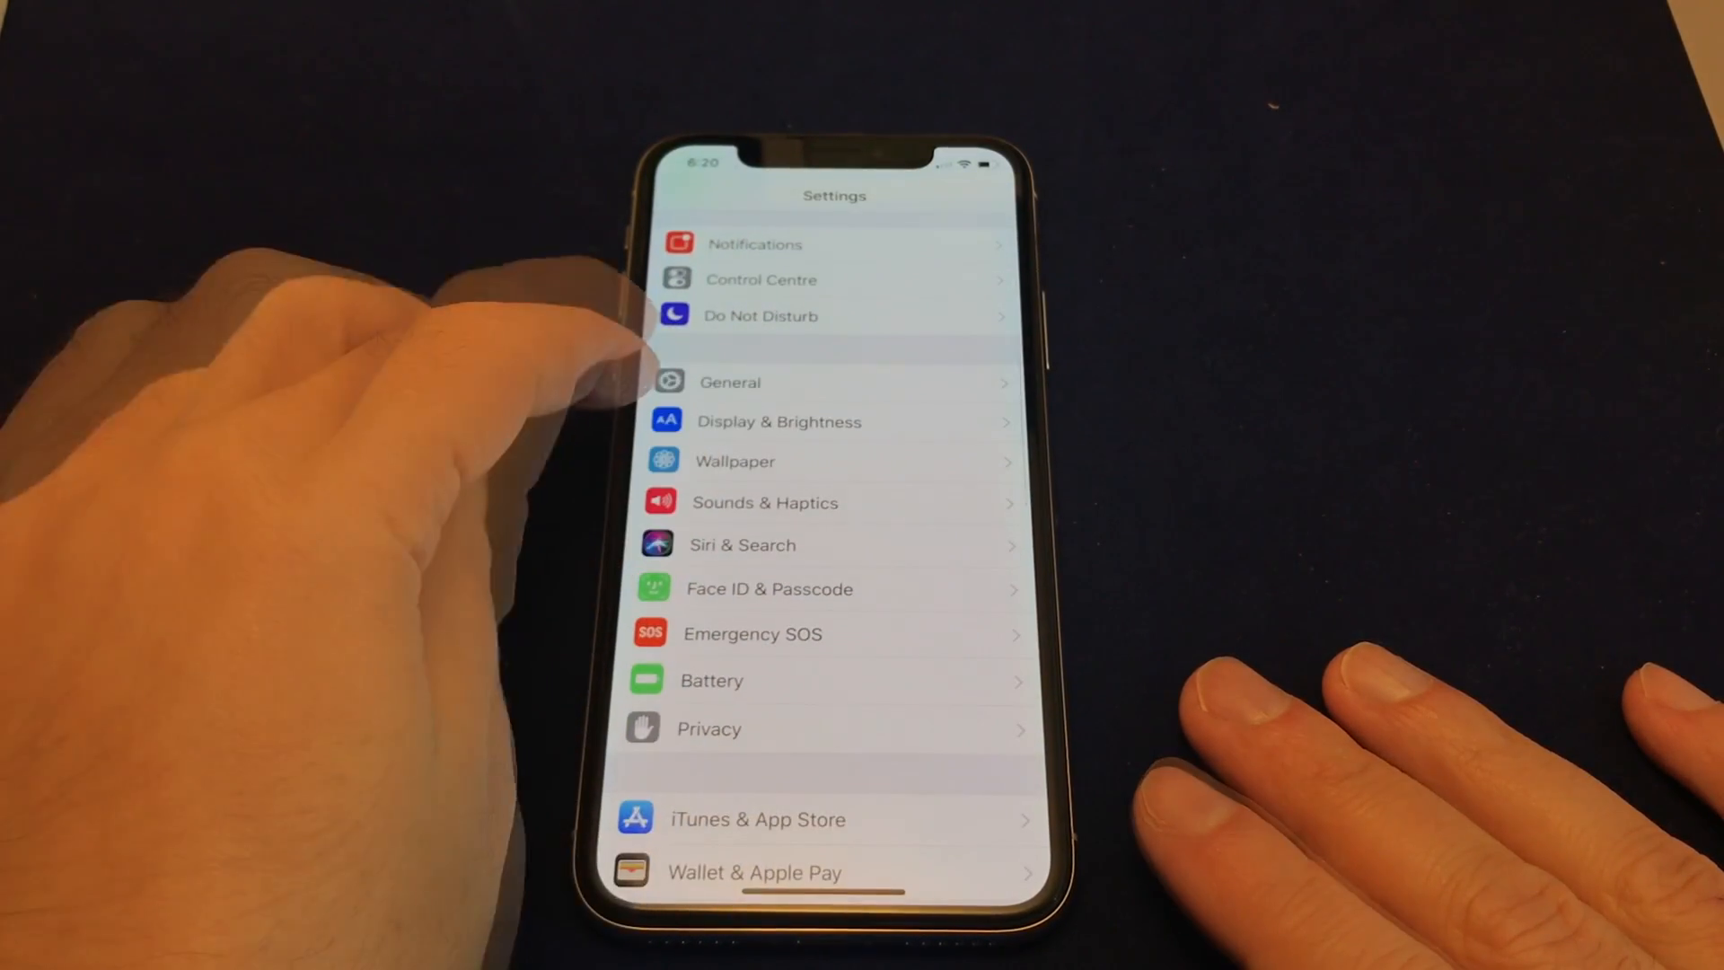
{"action": "left_click", "coordinate": [730, 382]}
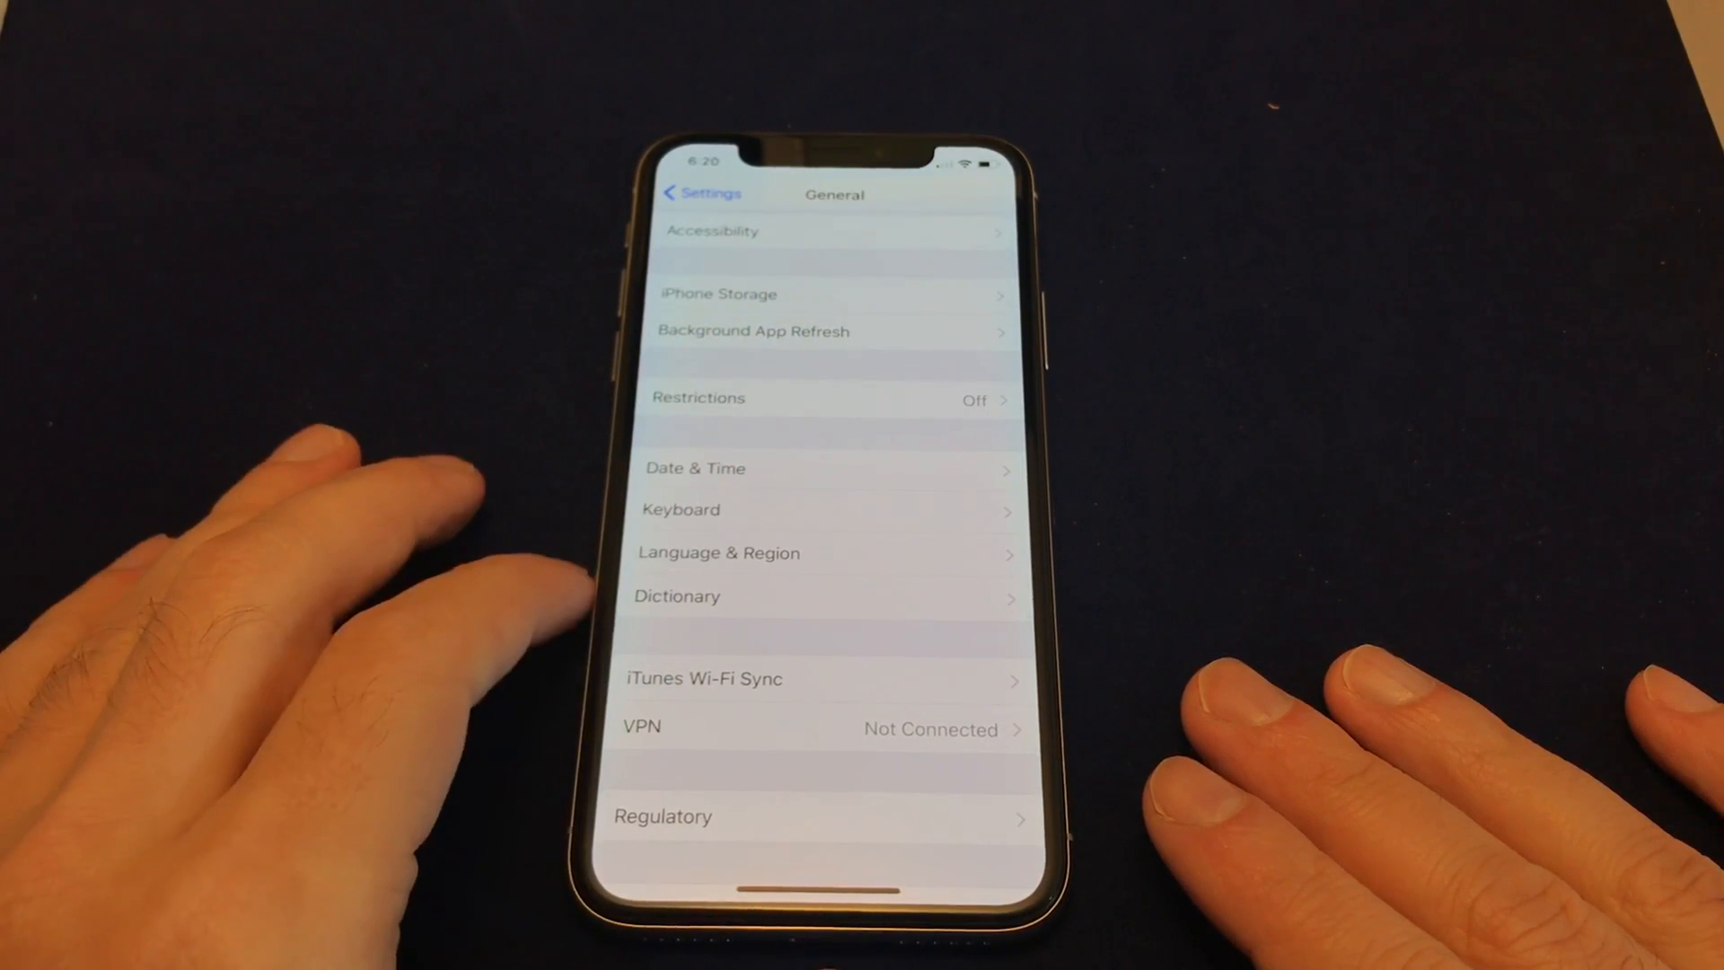
Step: Open Language & Region and select Chinese, Traditional (Hong Kong) as the iPhone language
{"action": "left_click", "coordinate": [719, 553]}
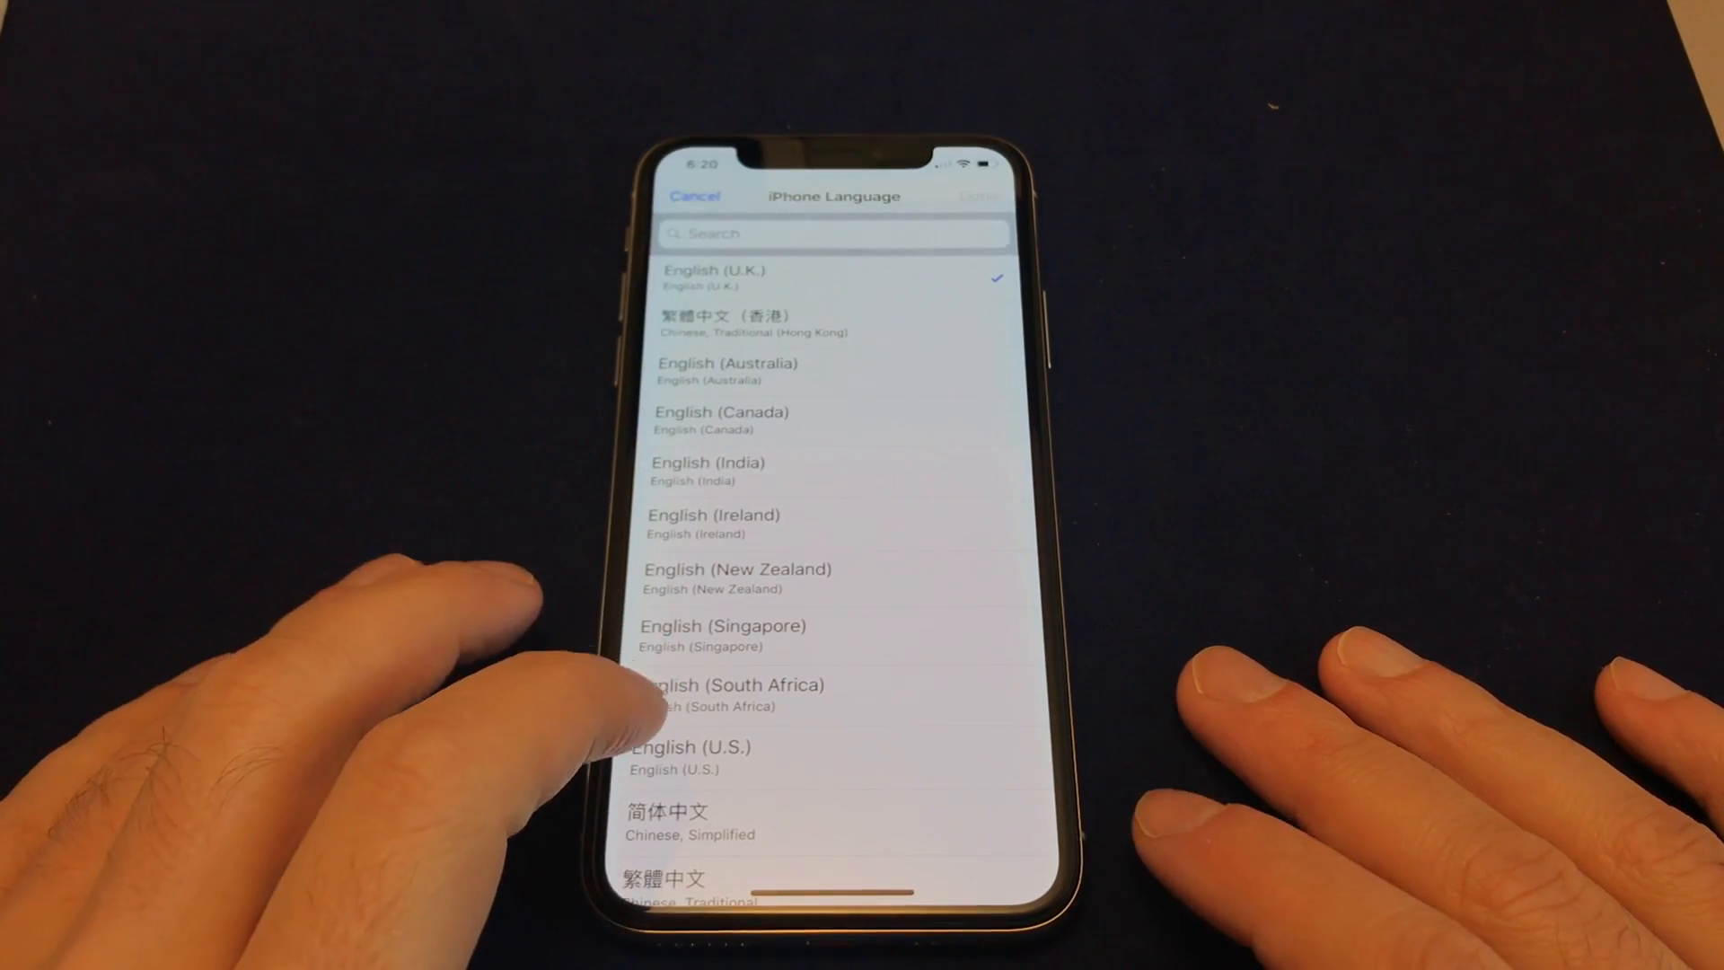
{"action": "scroll", "scroll_direction": "down", "scroll_amount": 3}
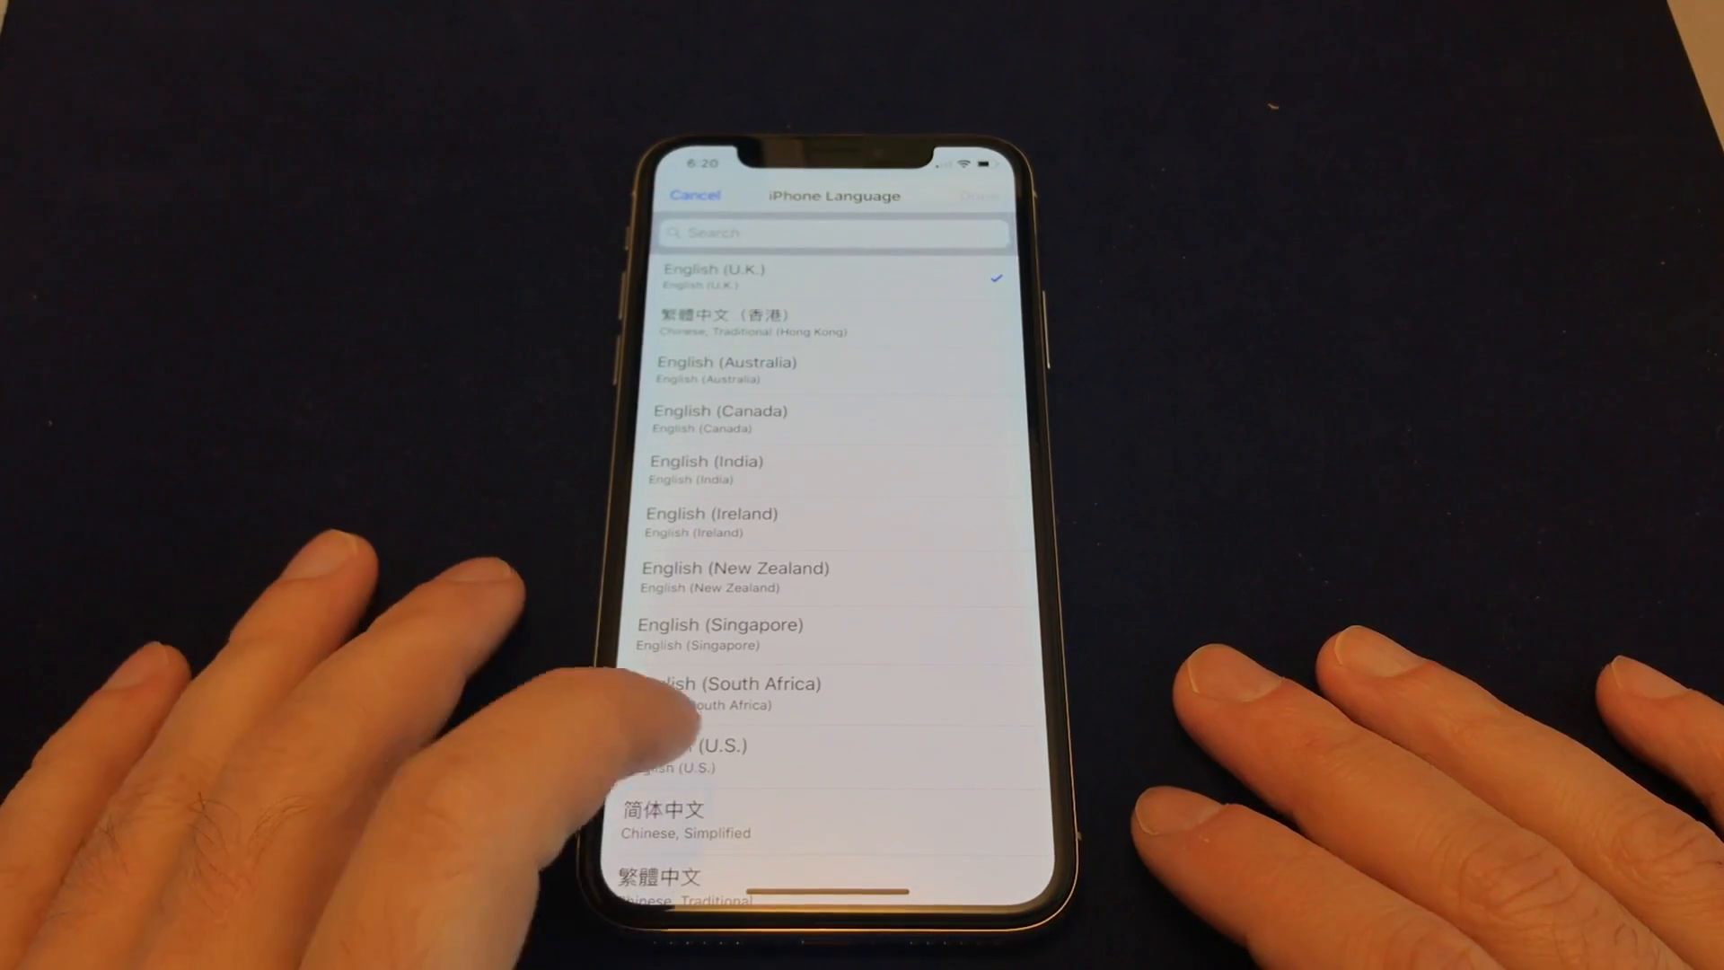
{"action": "scroll", "scroll_direction": "down", "scroll_amount": 3}
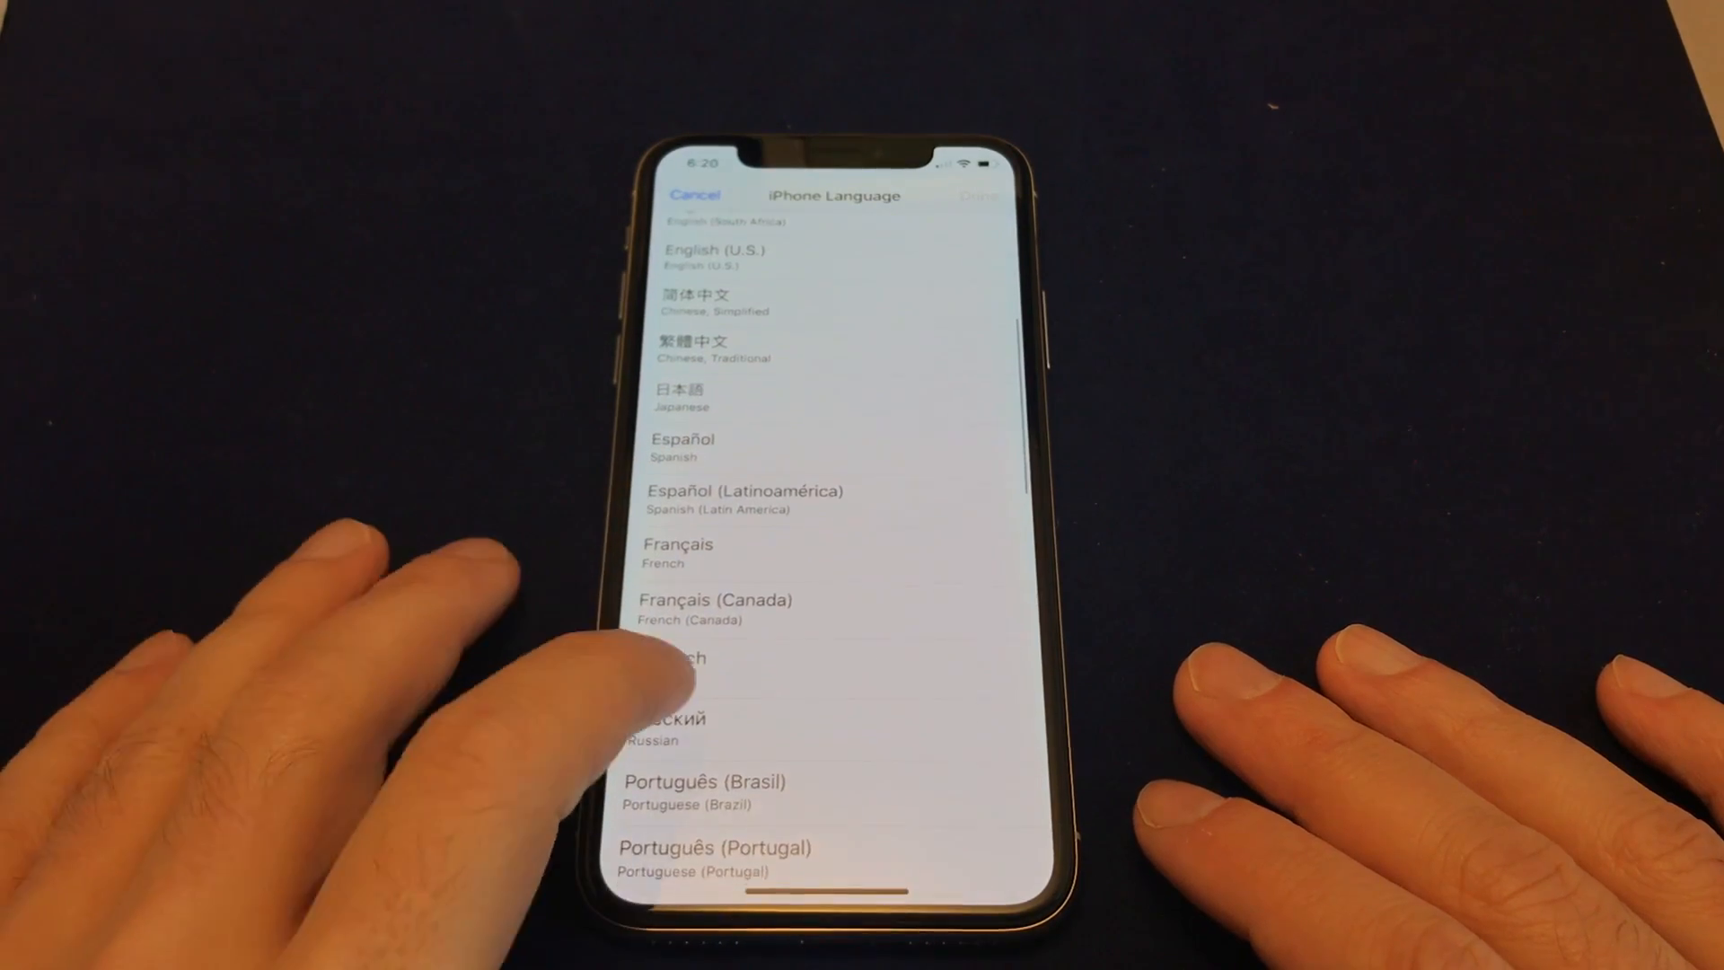
{"action": "scroll", "scroll_direction": "down", "scroll_amount": 3}
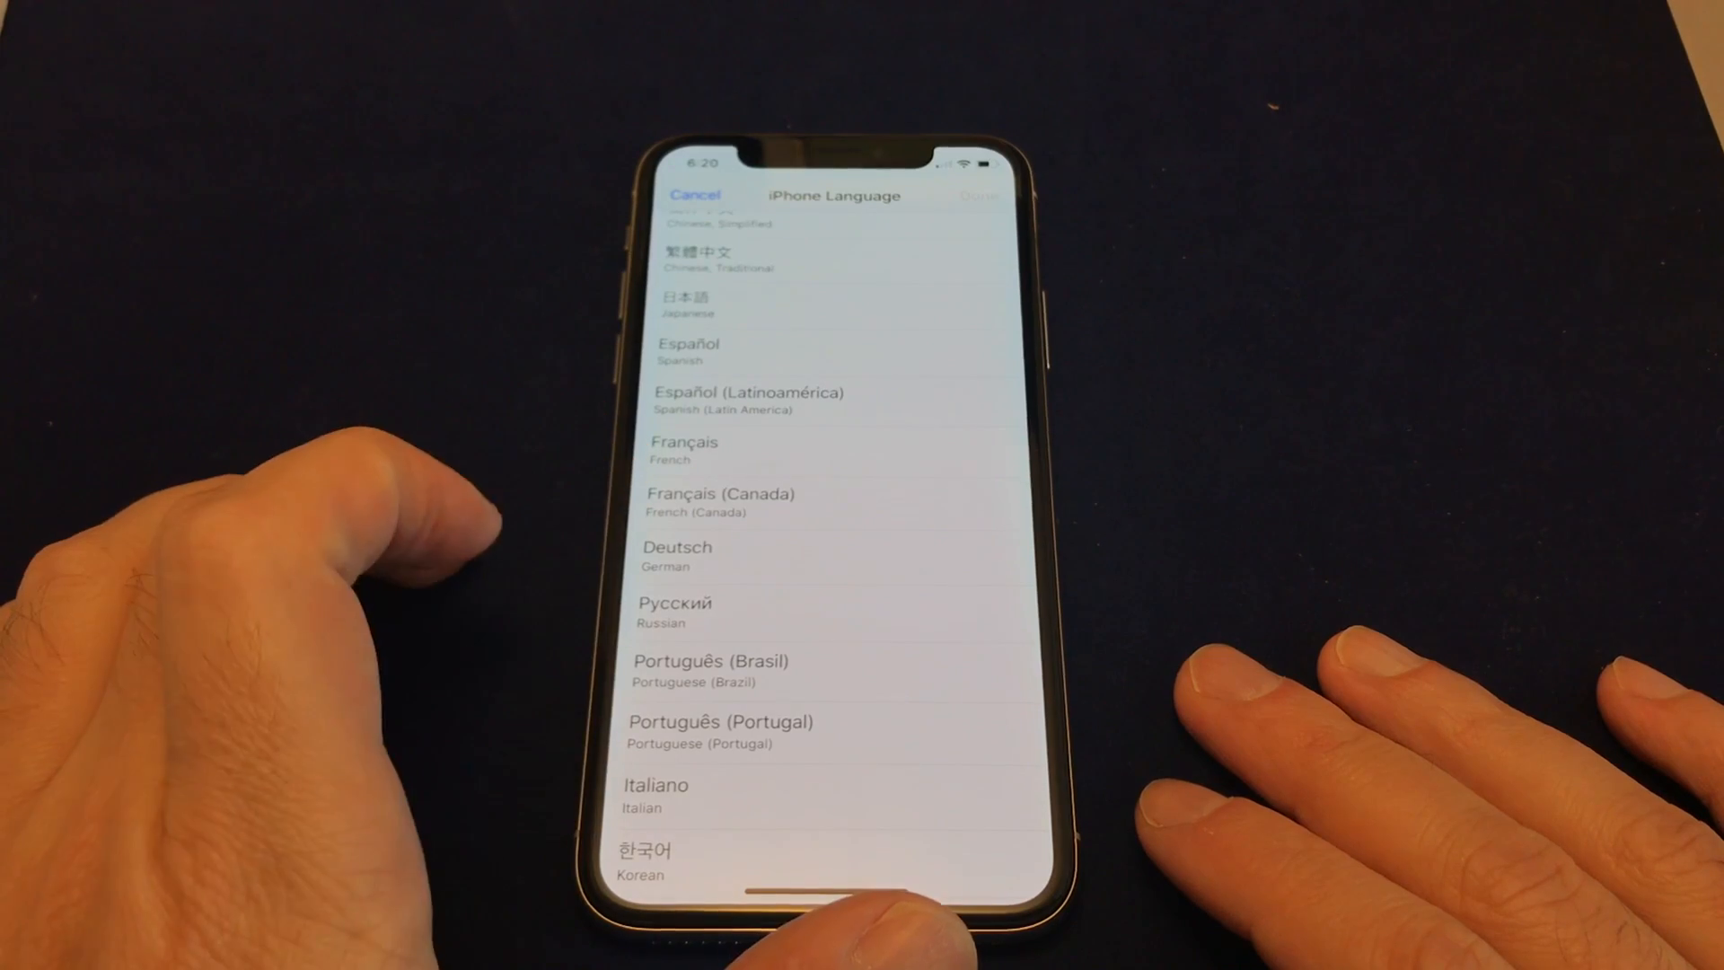
{"action": "scroll", "scroll_direction": "up", "scroll_amount": 3}
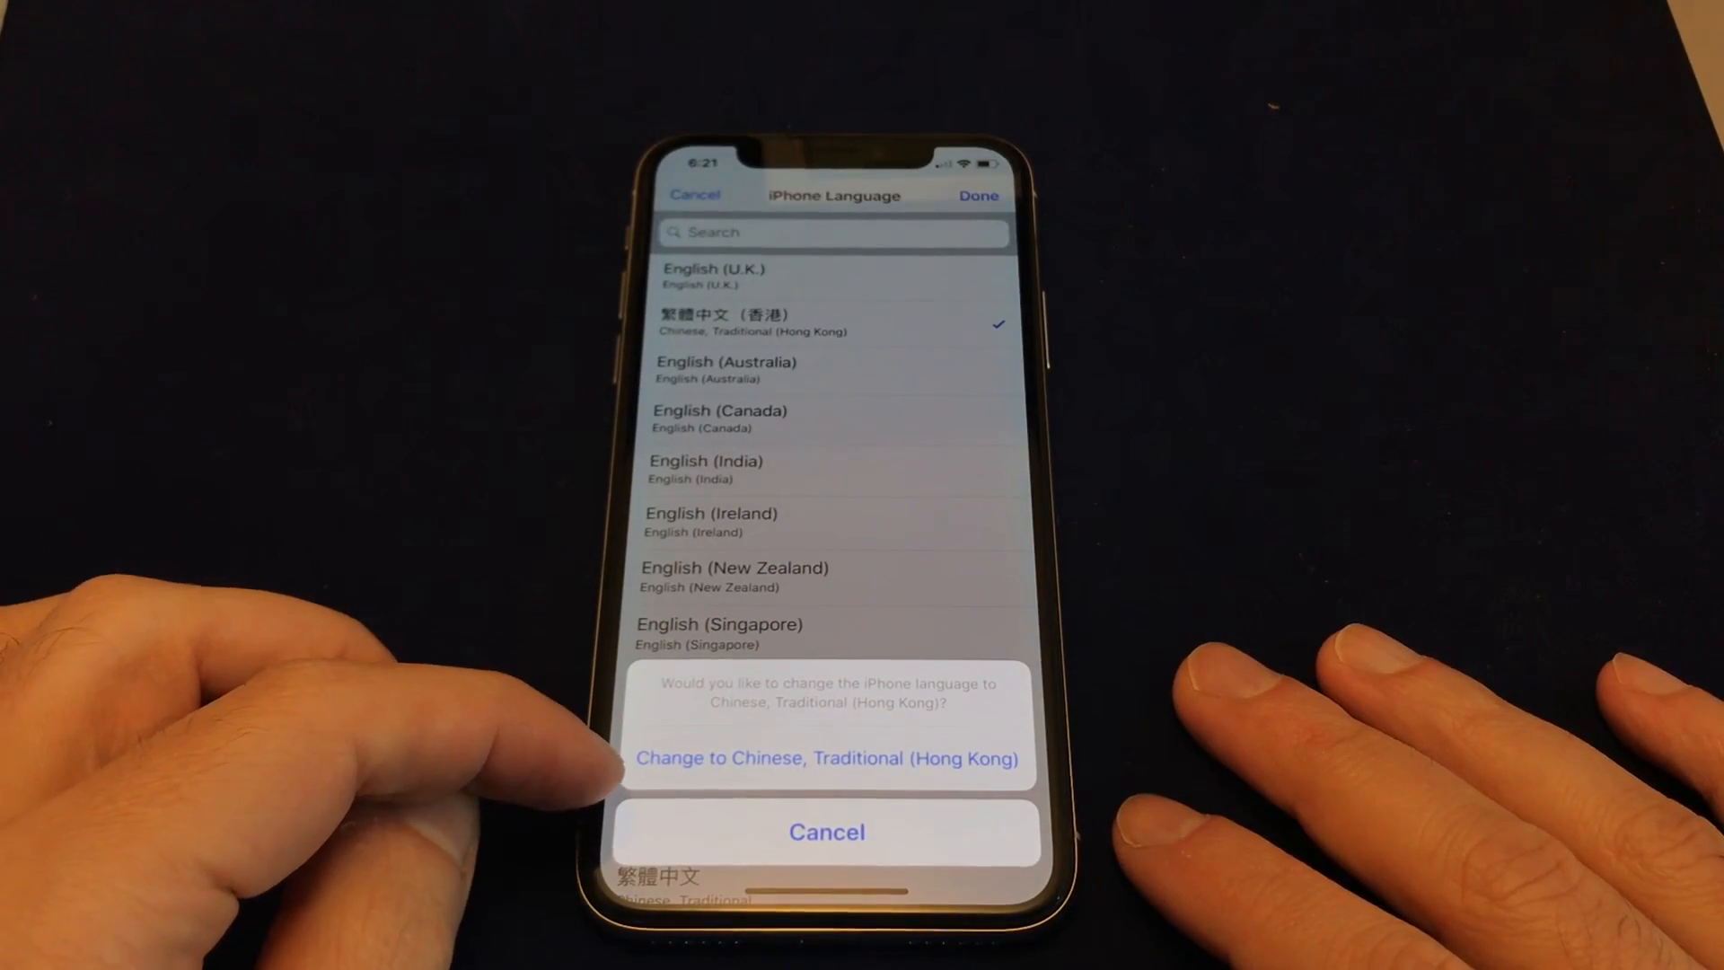
Step: Confirm 'Change to Chinese, Traditional (Hong Kong)' and wait for the restart
{"action": "left_click", "coordinate": [827, 831]}
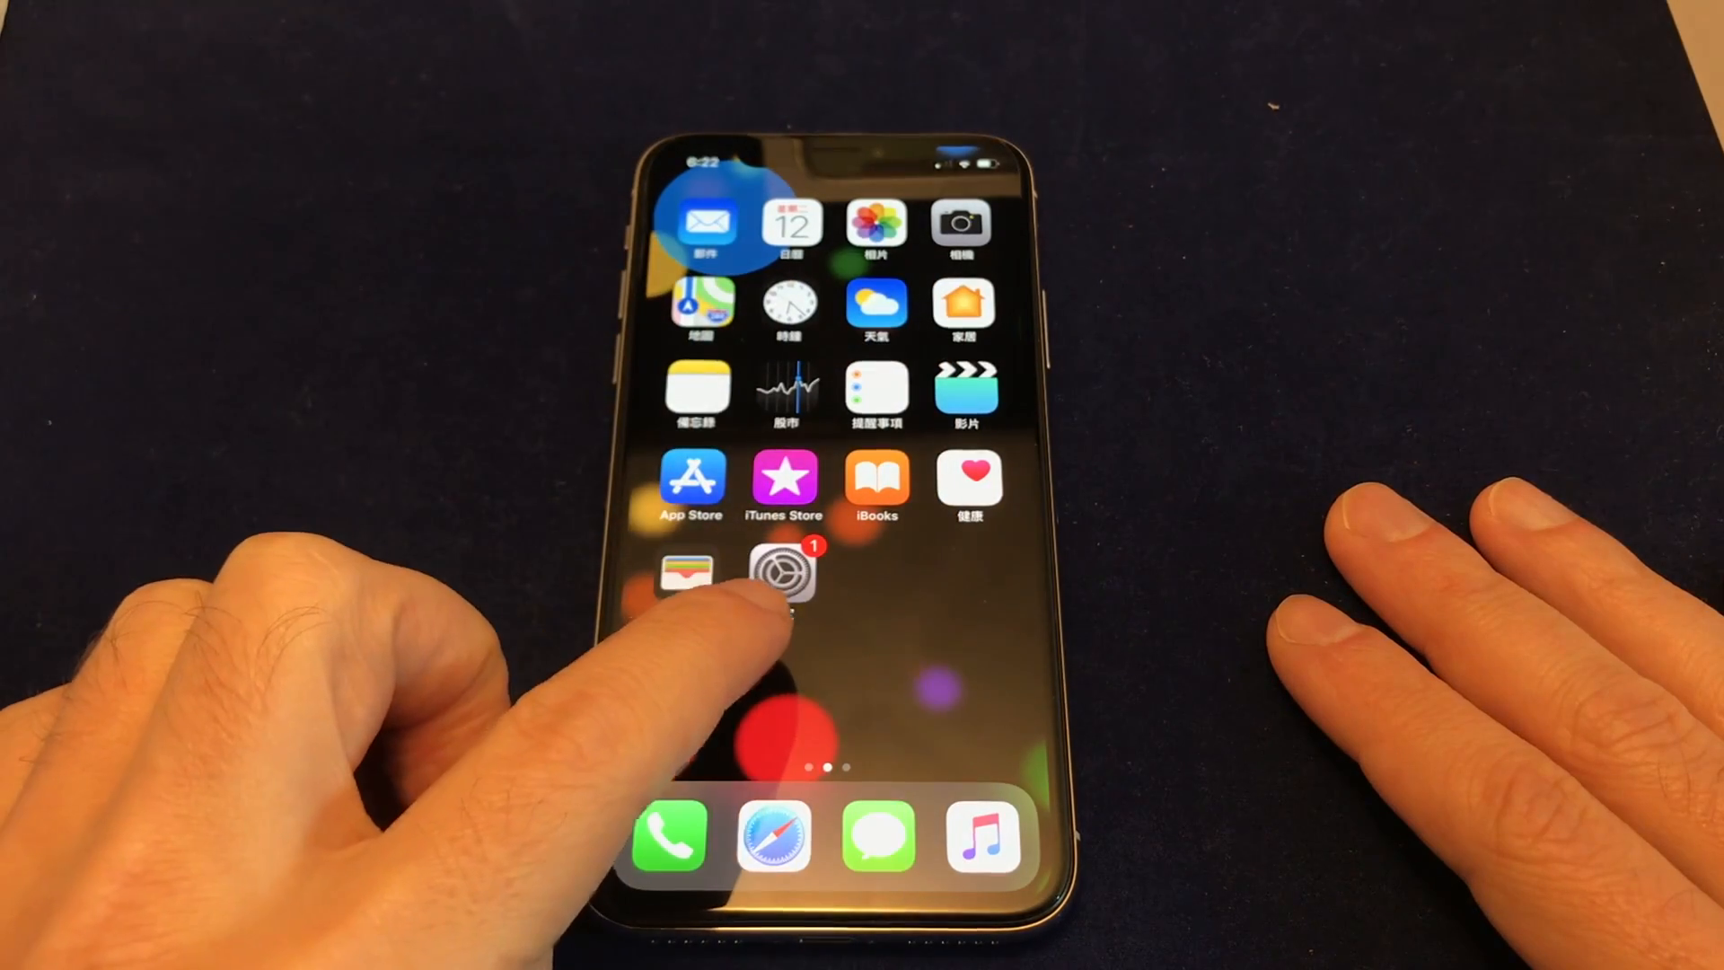
Step: Reopen 設定, go into 一般, and open 語言與地區 showing 繁體中文
{"action": "left_click", "coordinate": [787, 577]}
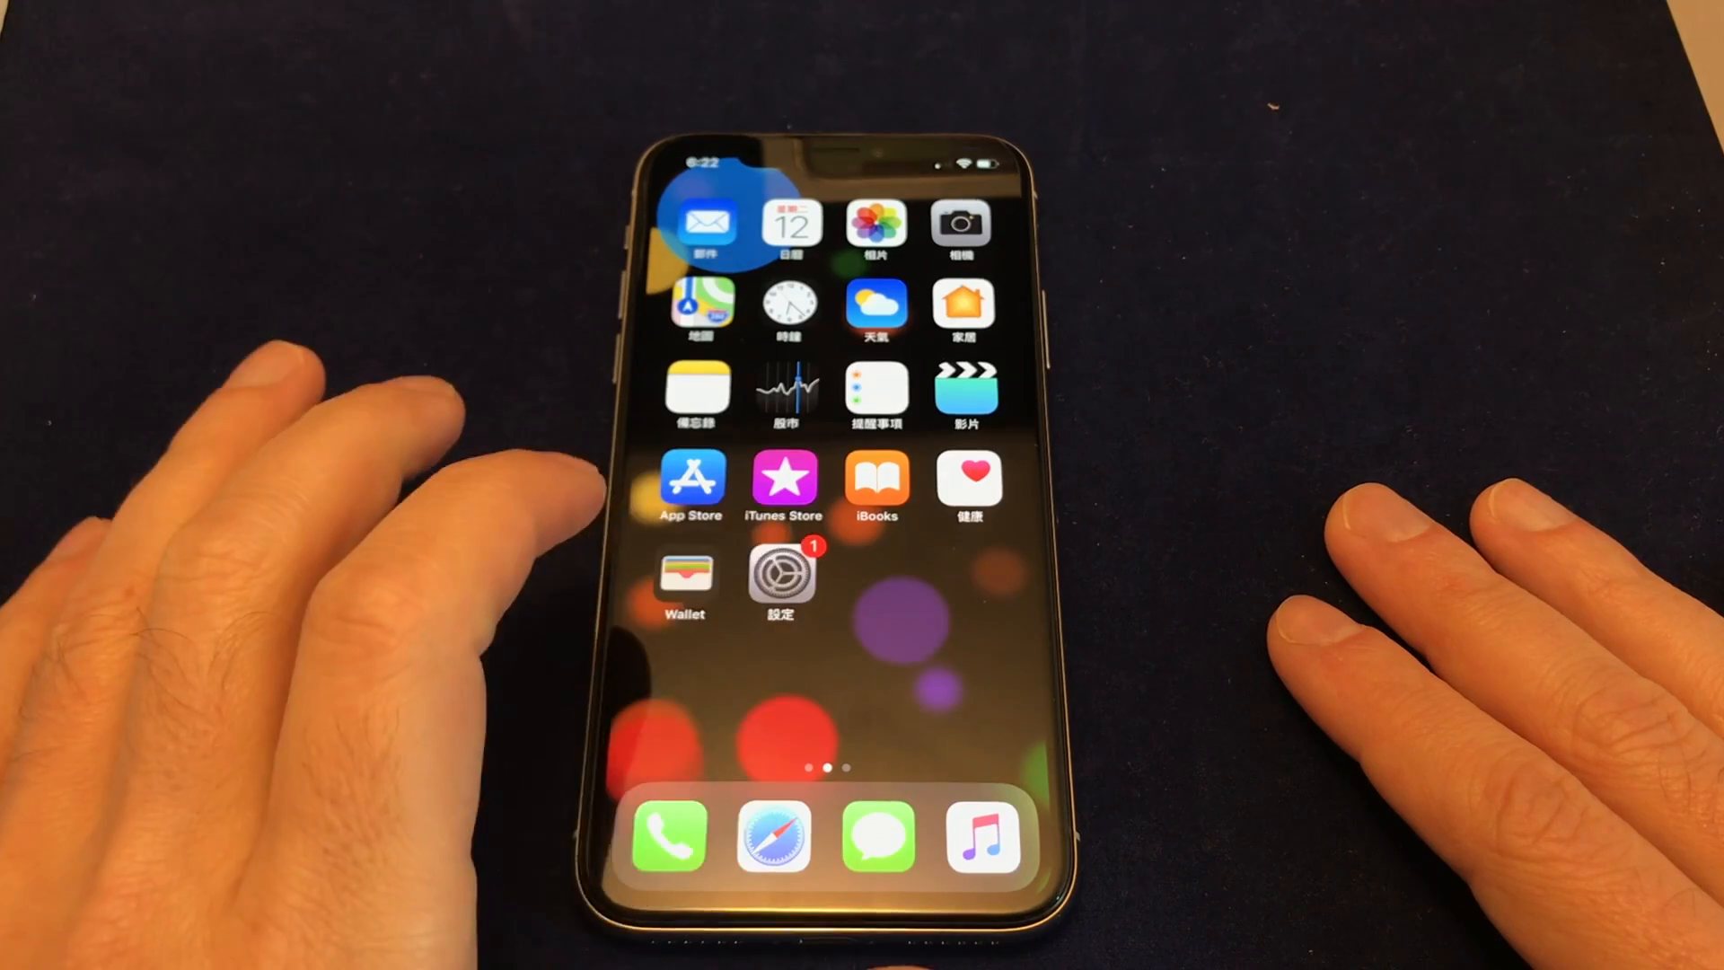
{"action": "left_click", "coordinate": [779, 575]}
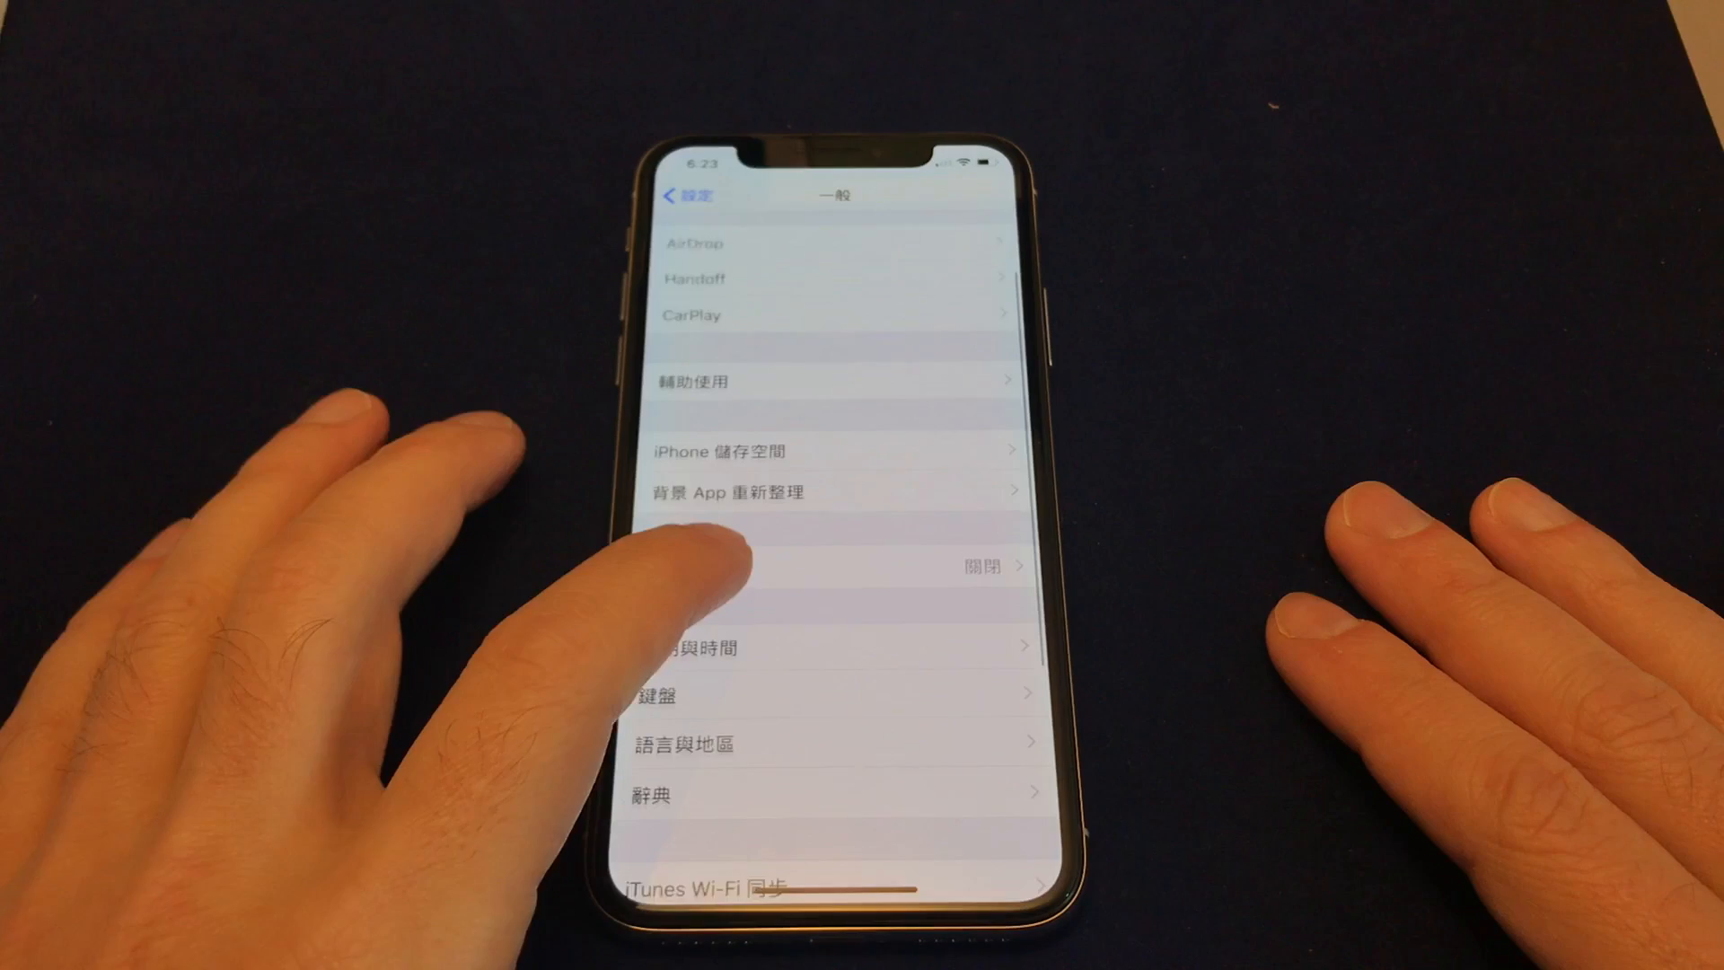
{"action": "scroll", "scroll_direction": "up", "scroll_amount": 3}
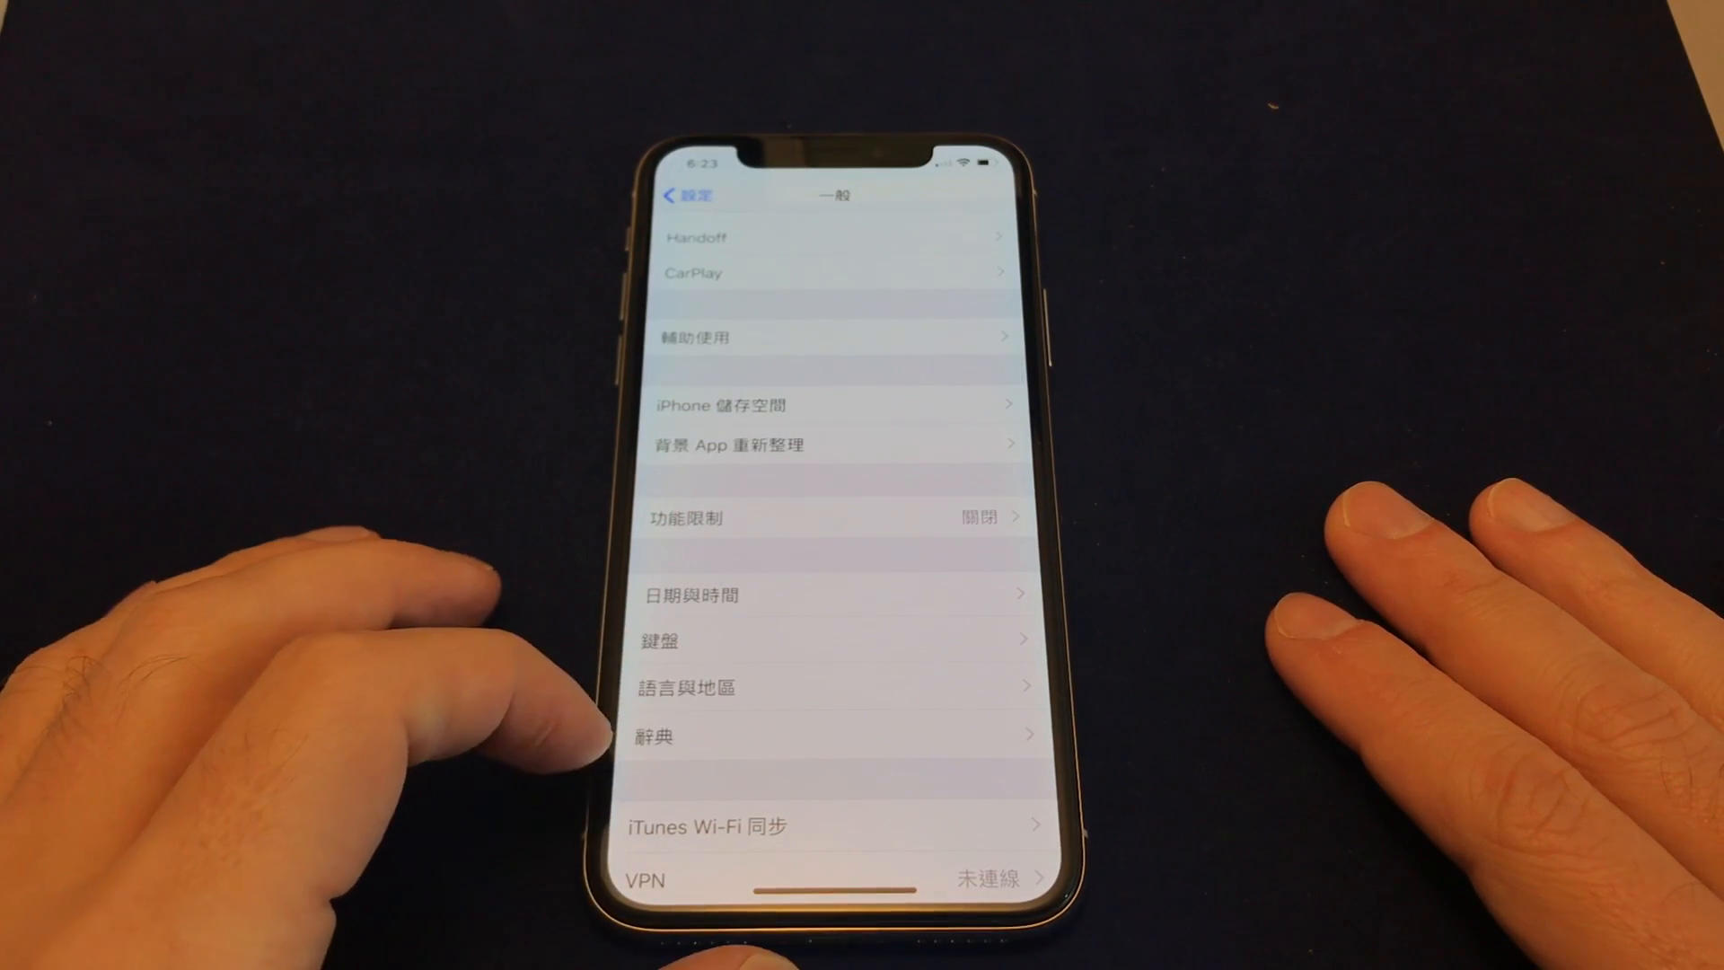
{"action": "scroll", "scroll_direction": "down", "scroll_amount": 3}
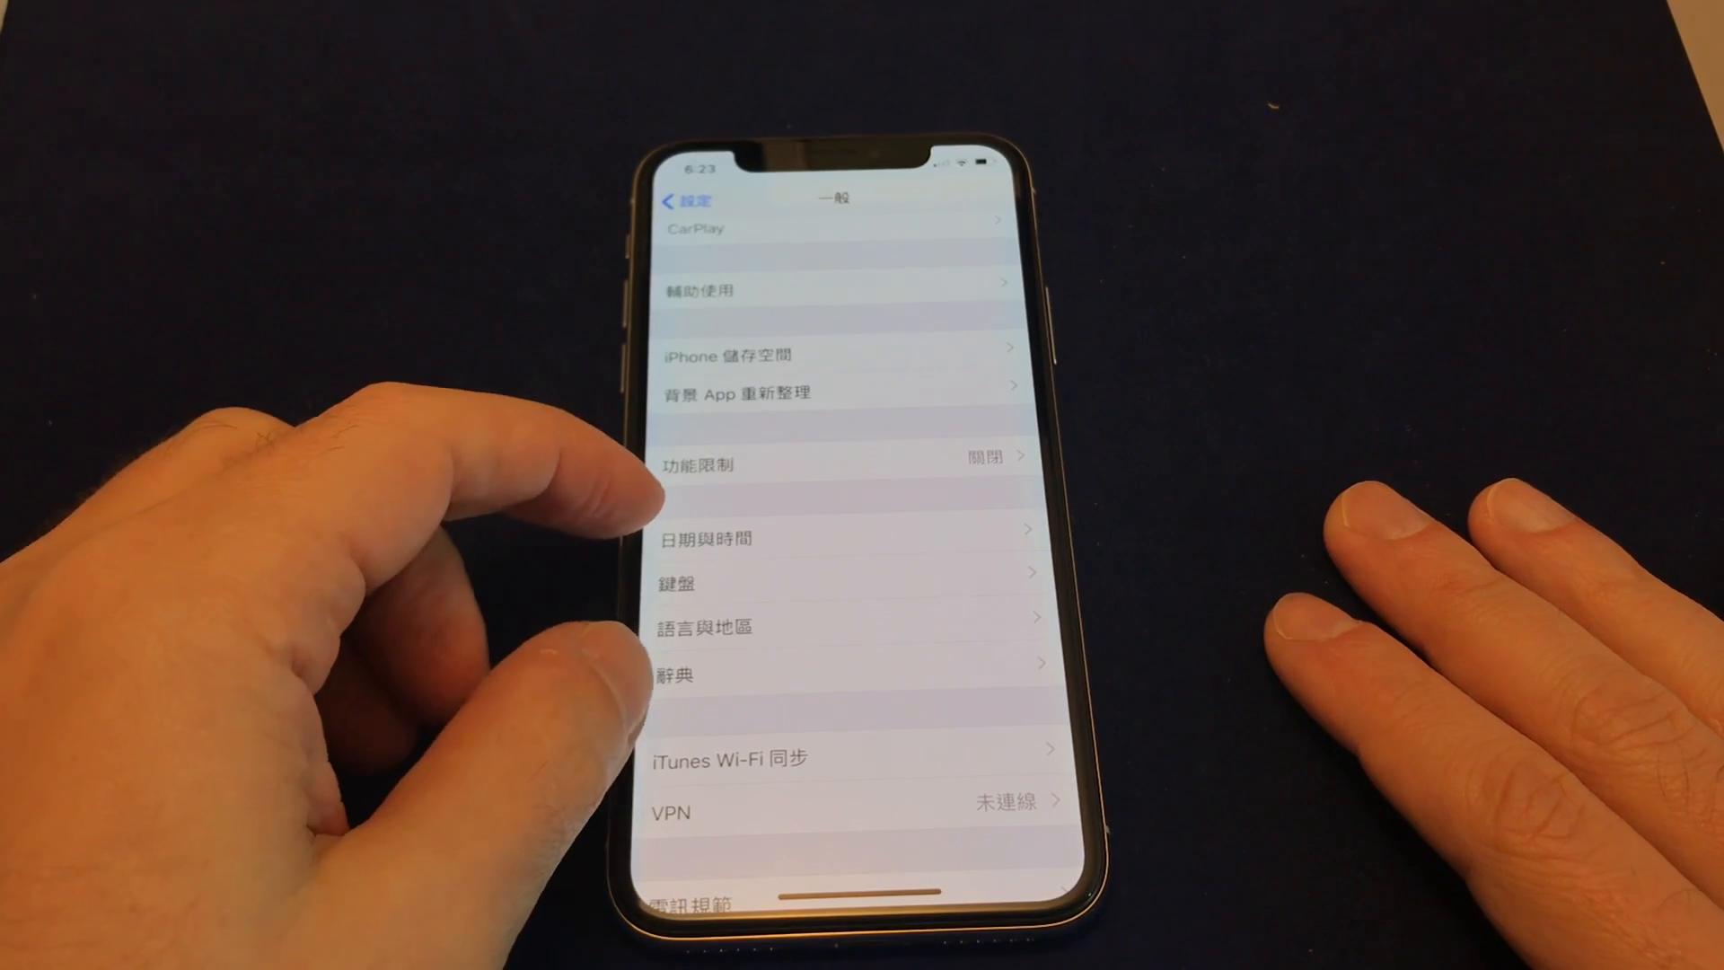
{"action": "mouse_move", "coordinate": [616, 616]}
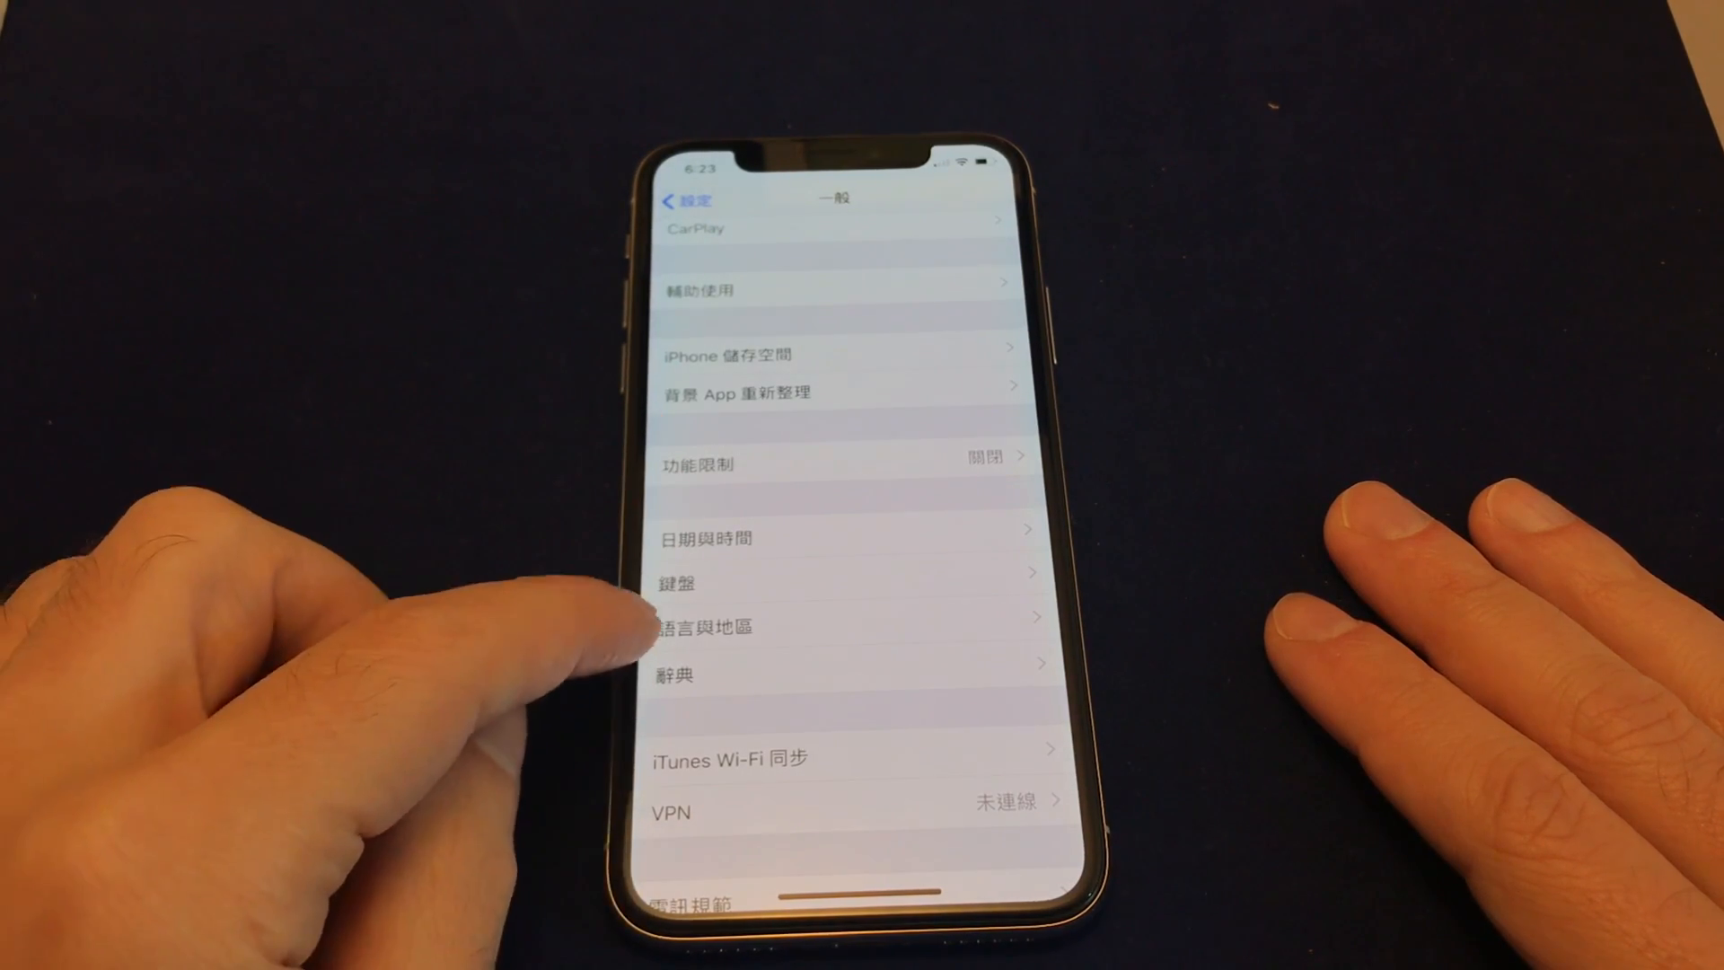
{"action": "left_click", "coordinate": [704, 627]}
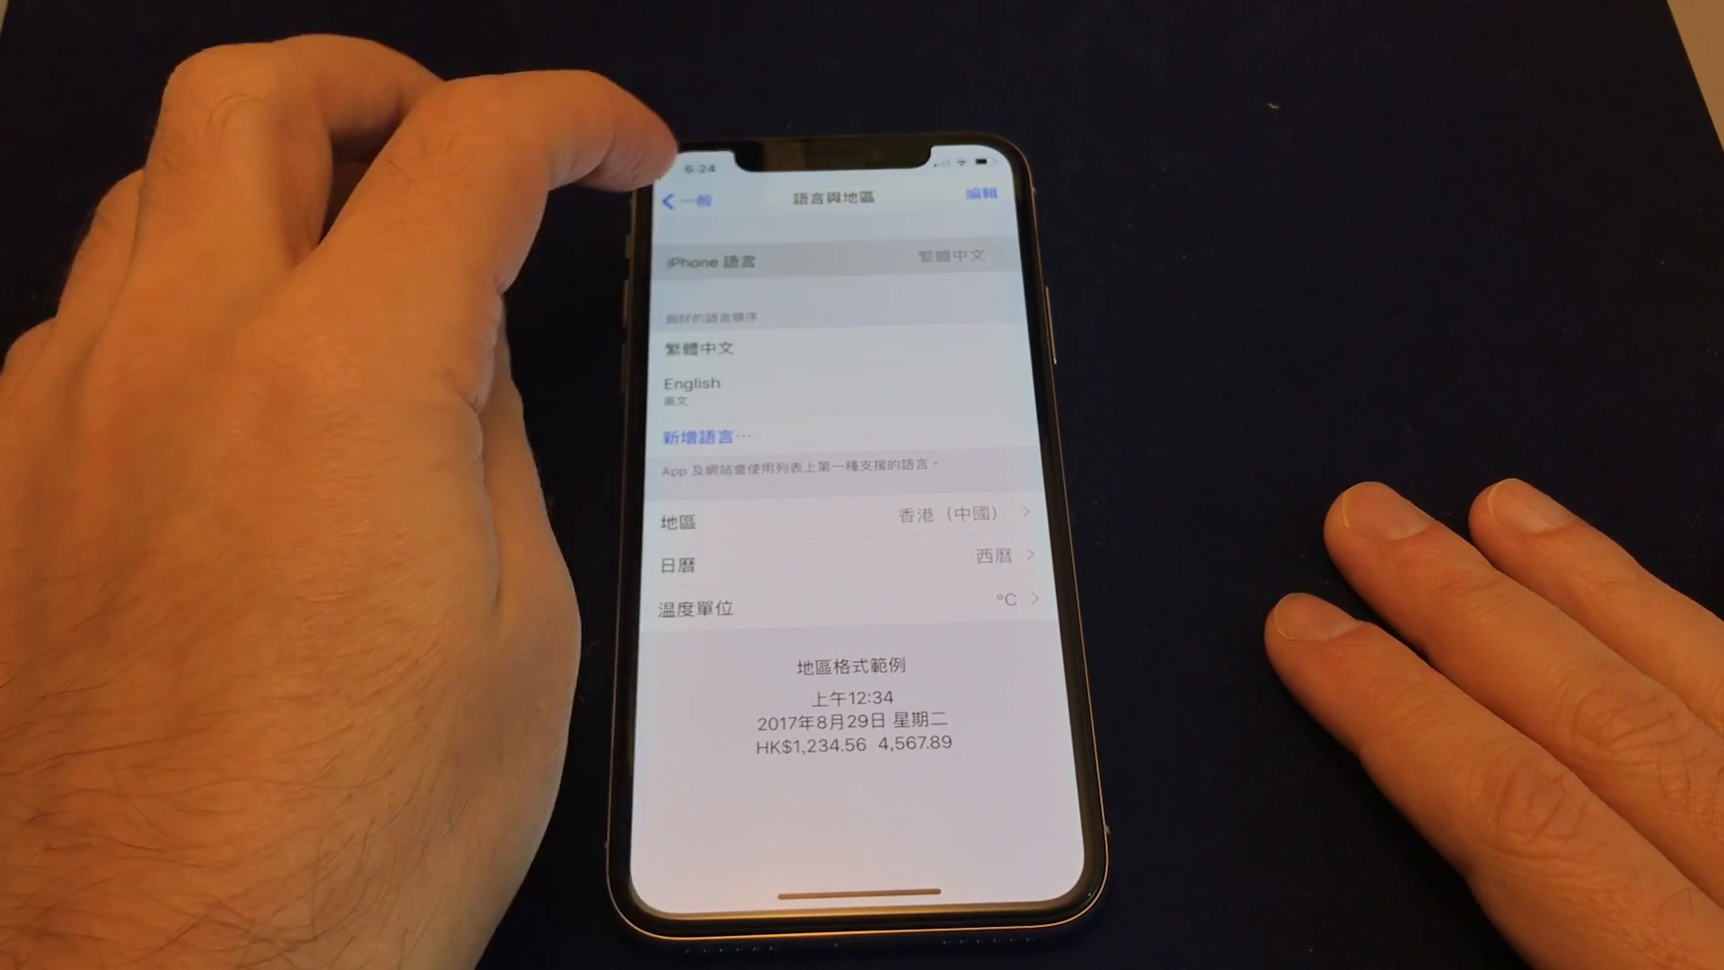
Step: Choose English from the iPhone 語言 list and confirm the change
{"action": "left_click", "coordinate": [836, 260]}
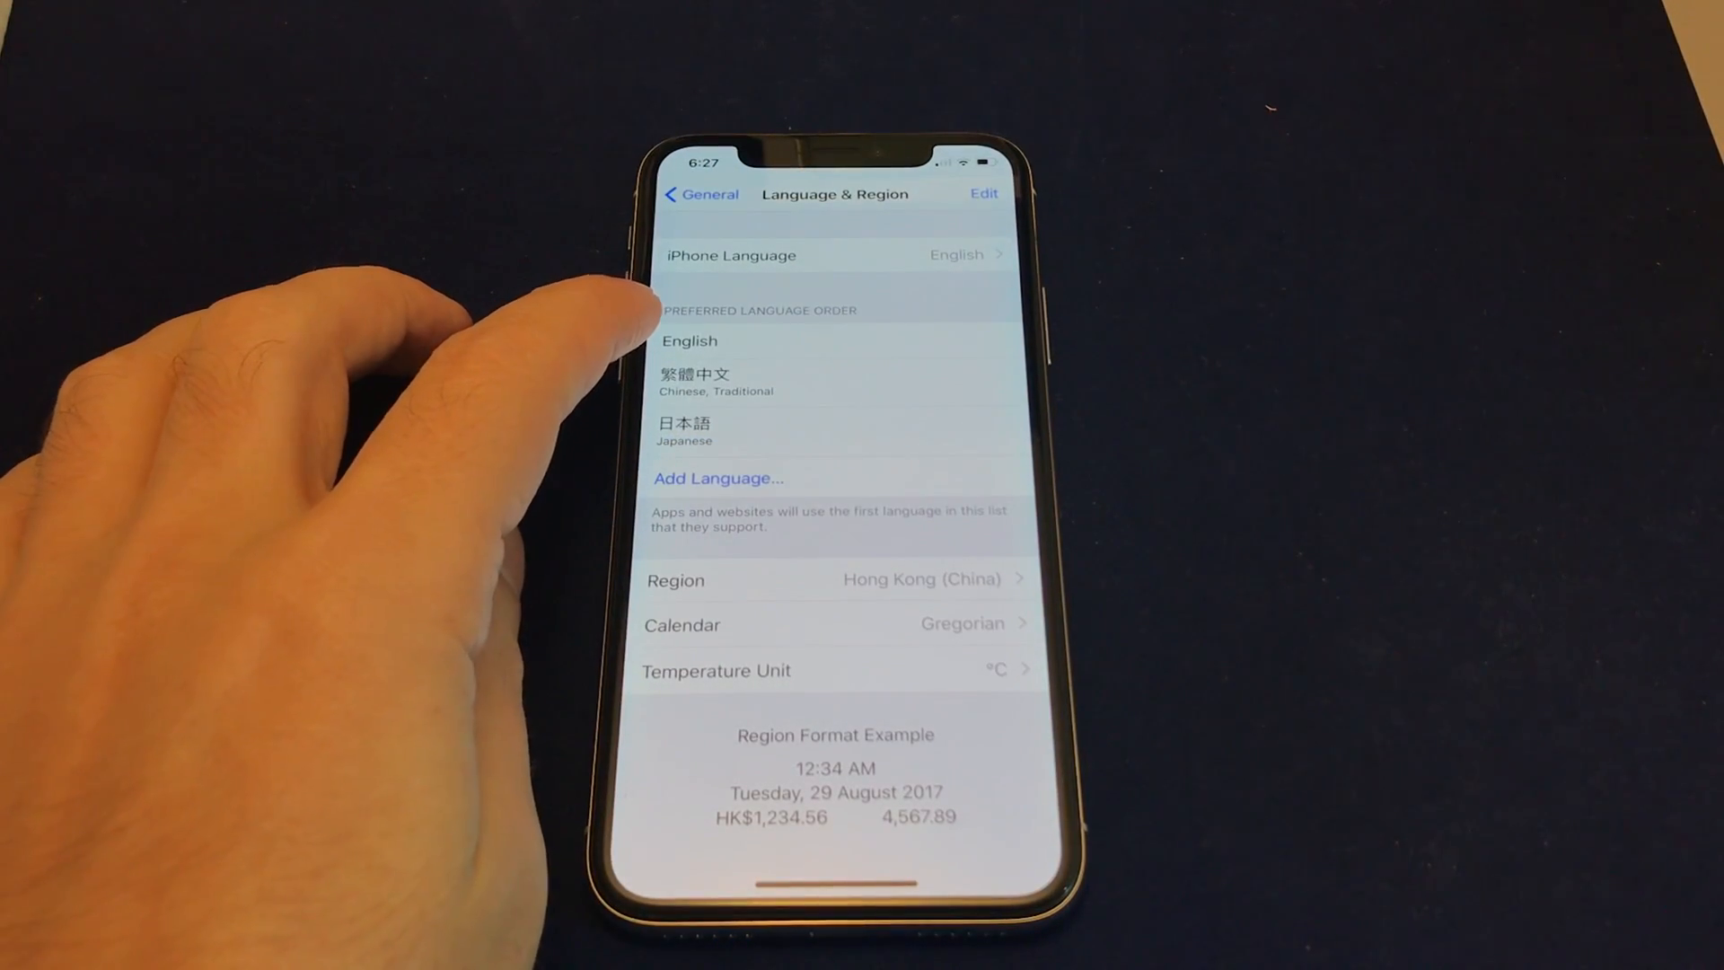
{"action": "mouse_move", "coordinate": [495, 461]}
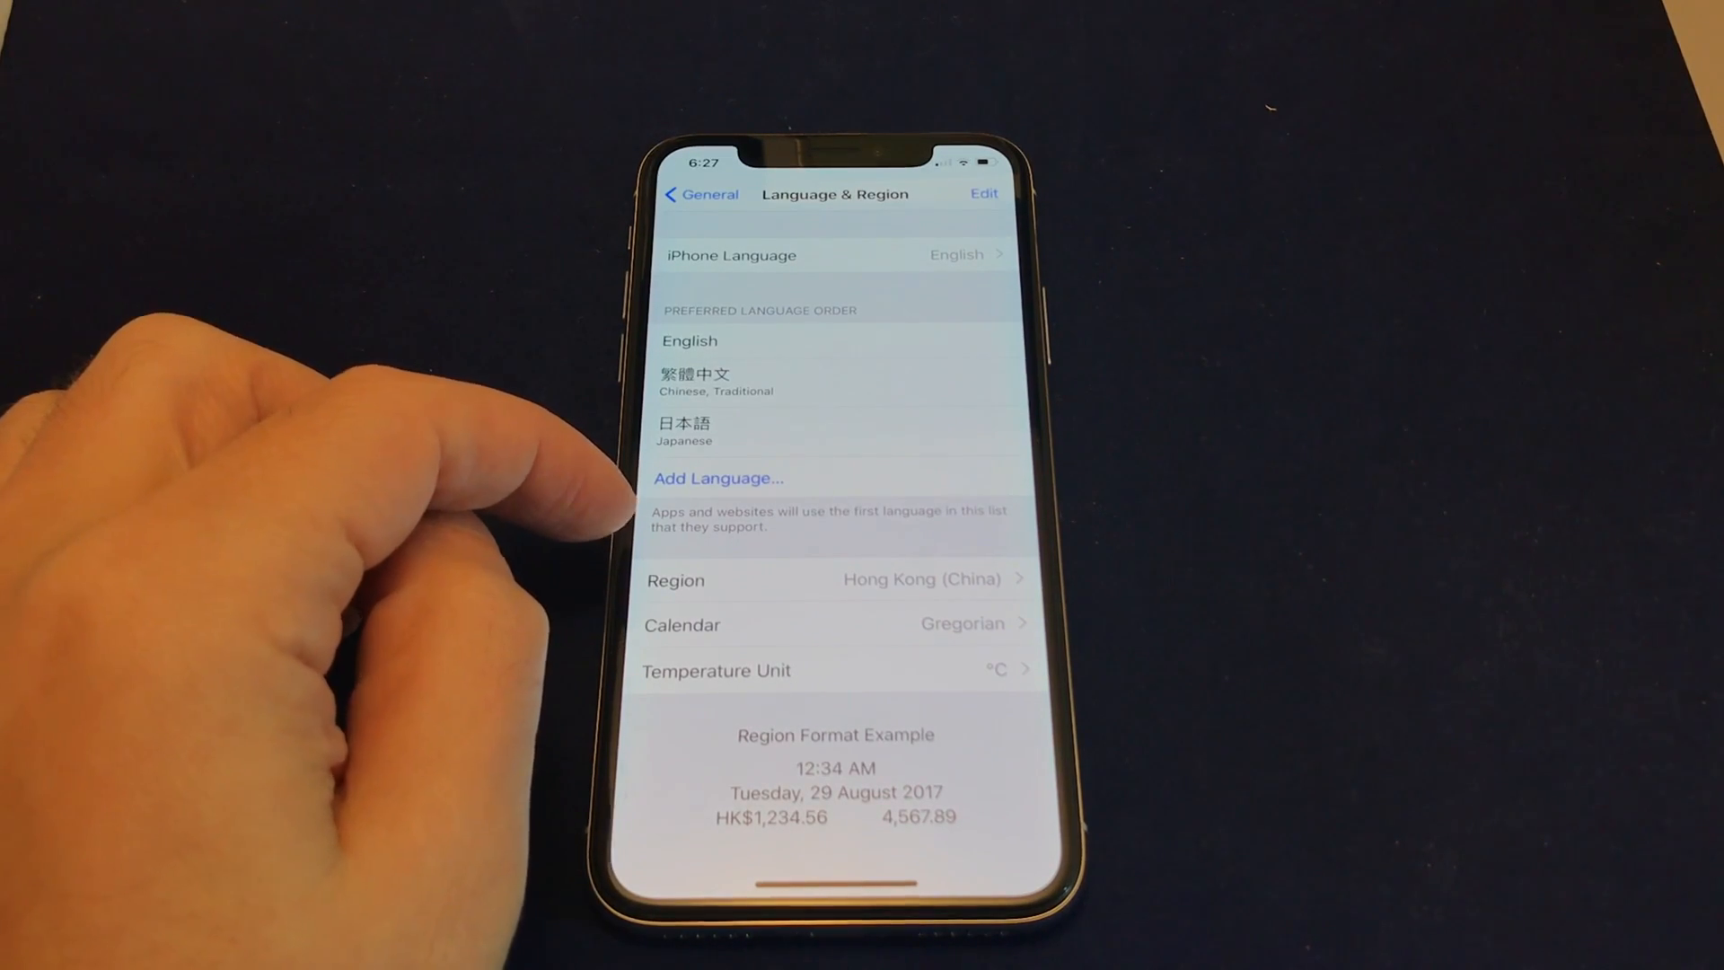
{"action": "mouse_move", "coordinate": [572, 407]}
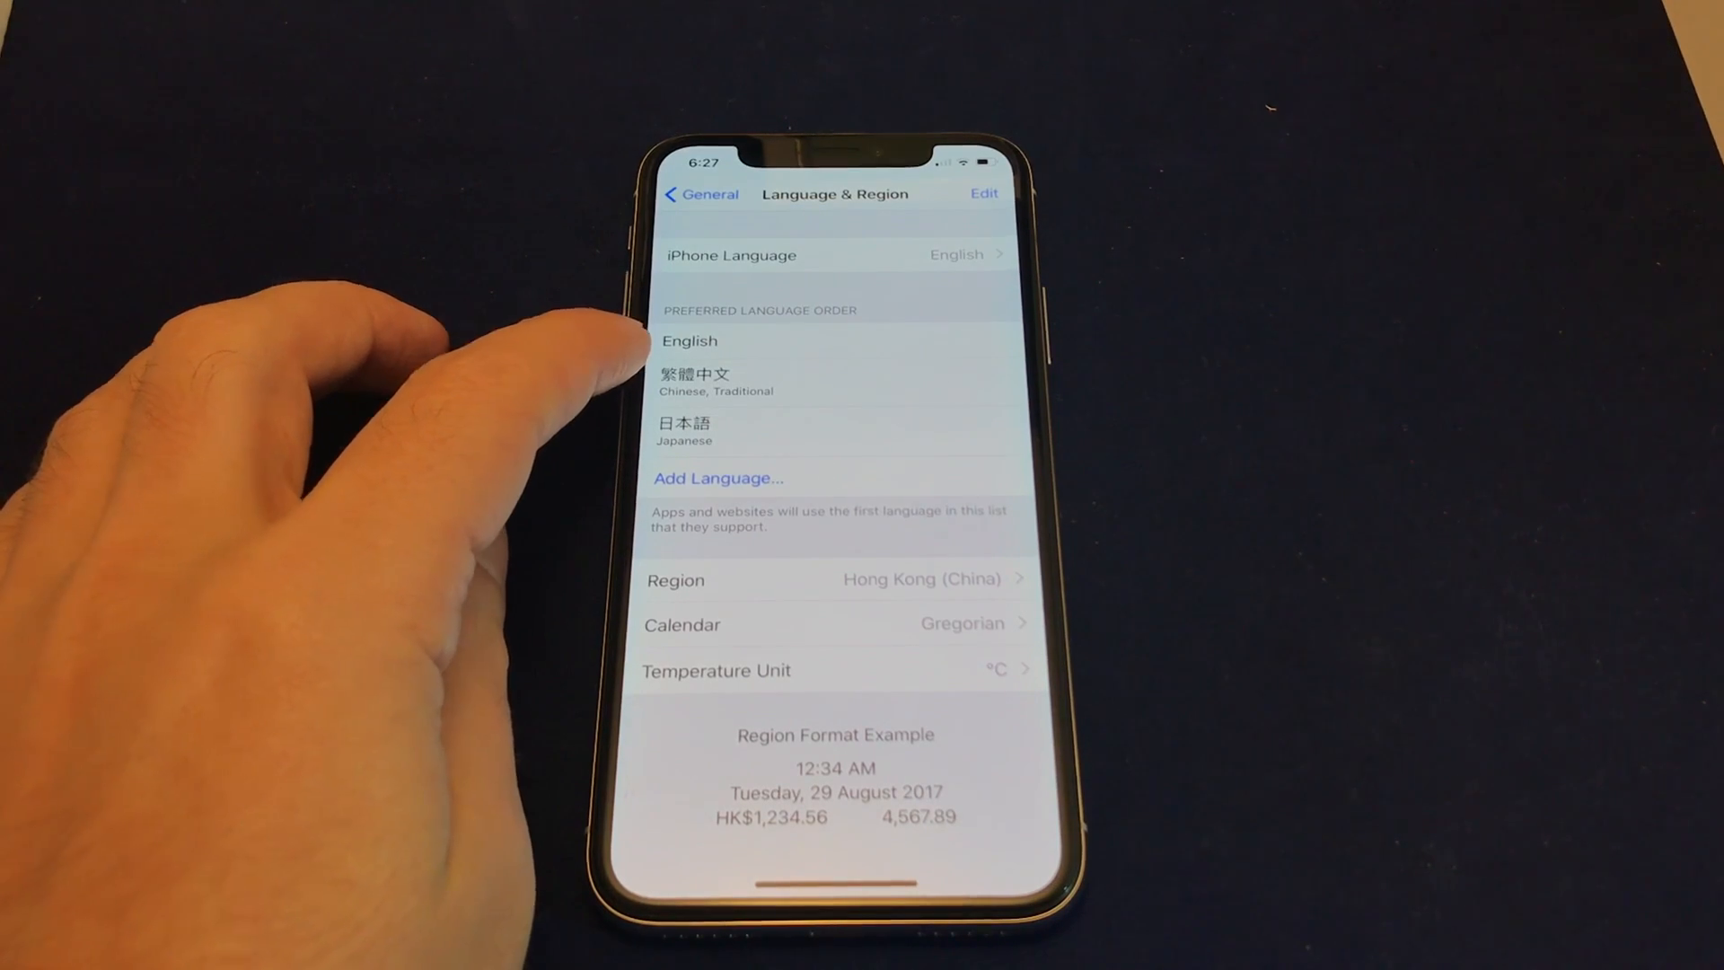
{"action": "mouse_move", "coordinate": [495, 417]}
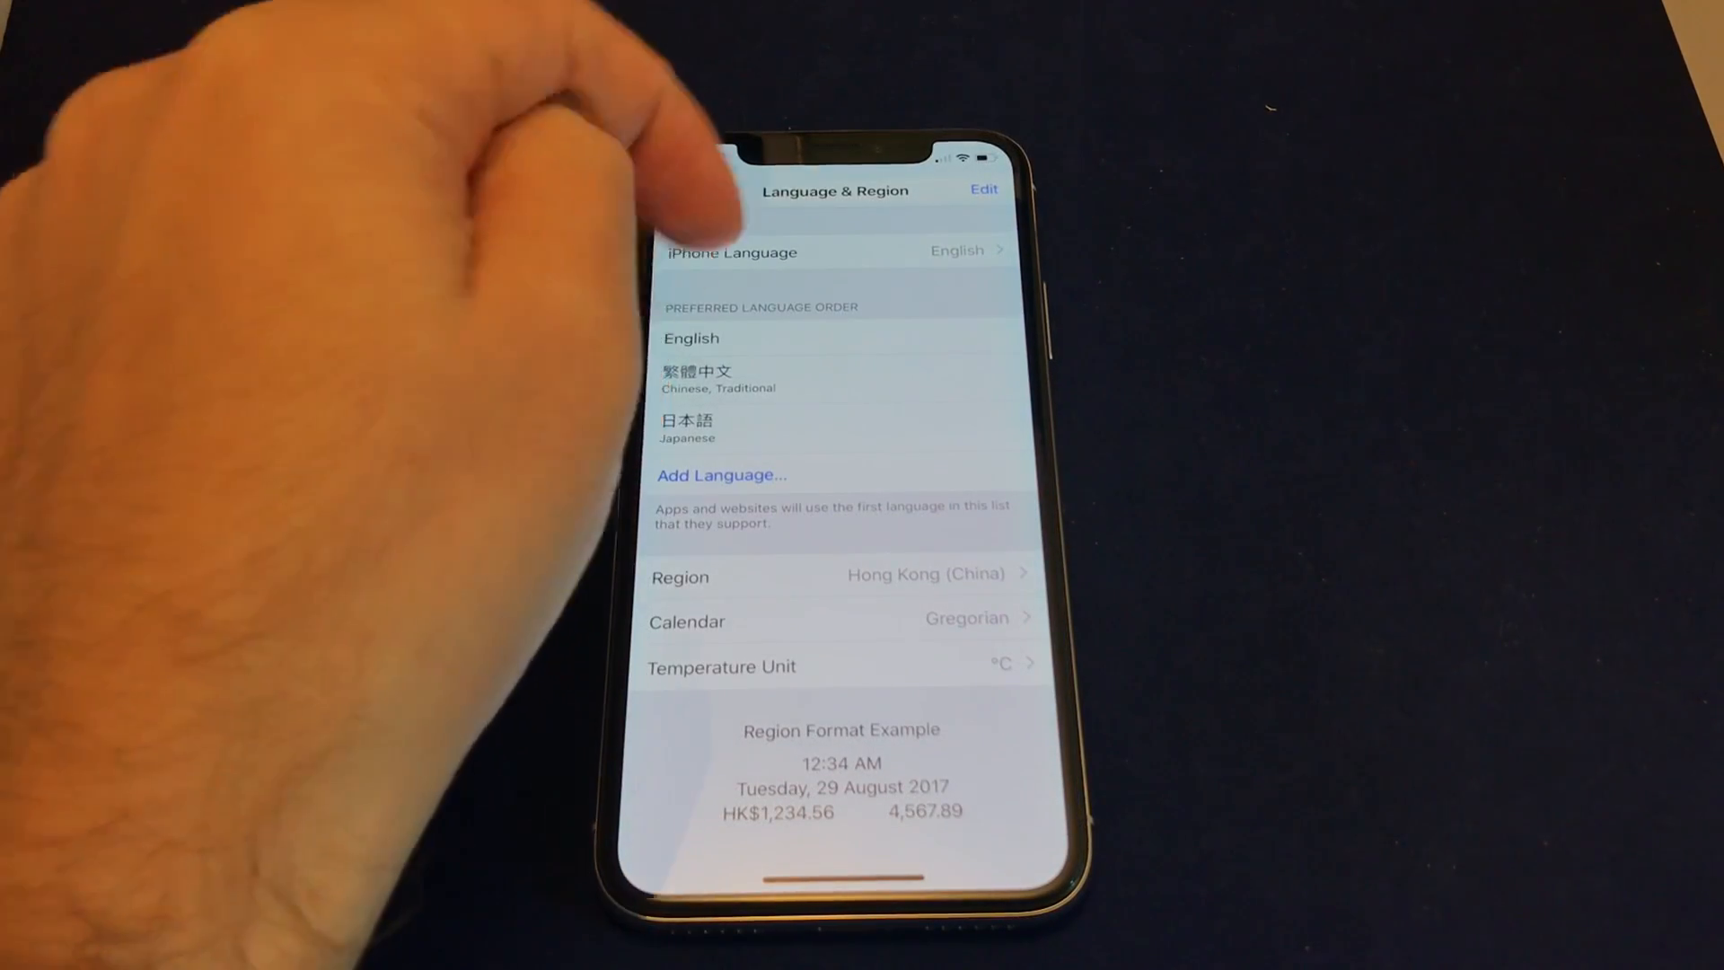
Step: Tap Edit on the English, 繁體中文, 日本語 preferred language list
{"action": "left_click", "coordinate": [984, 187]}
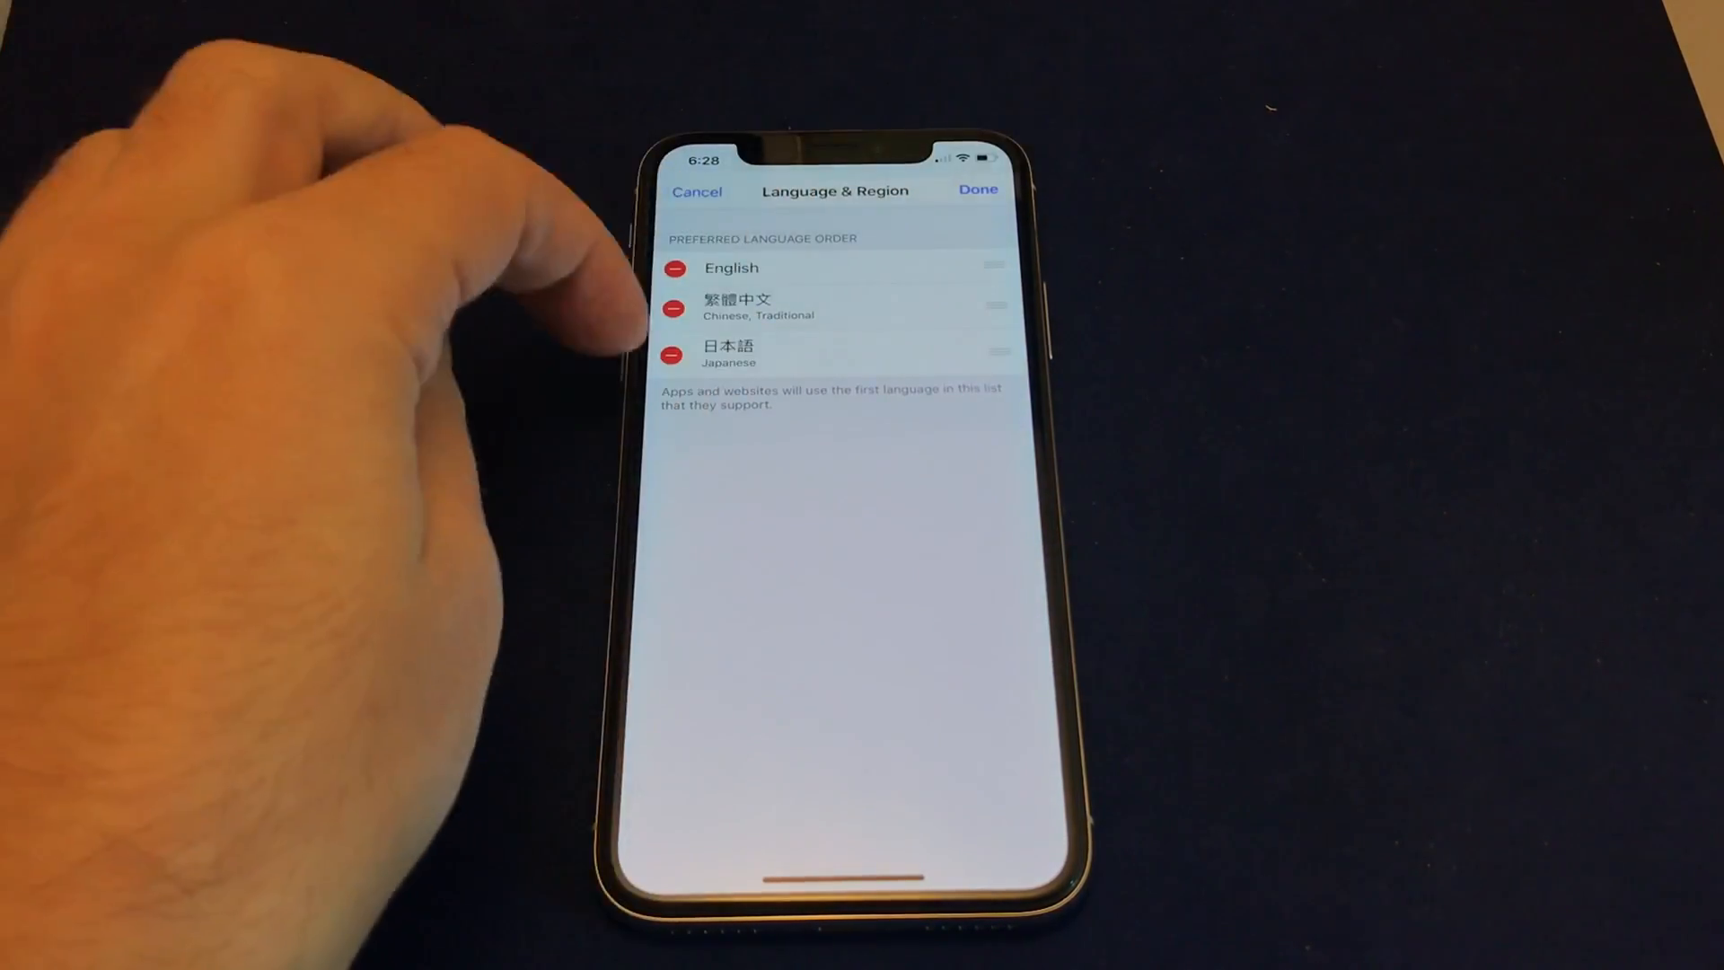